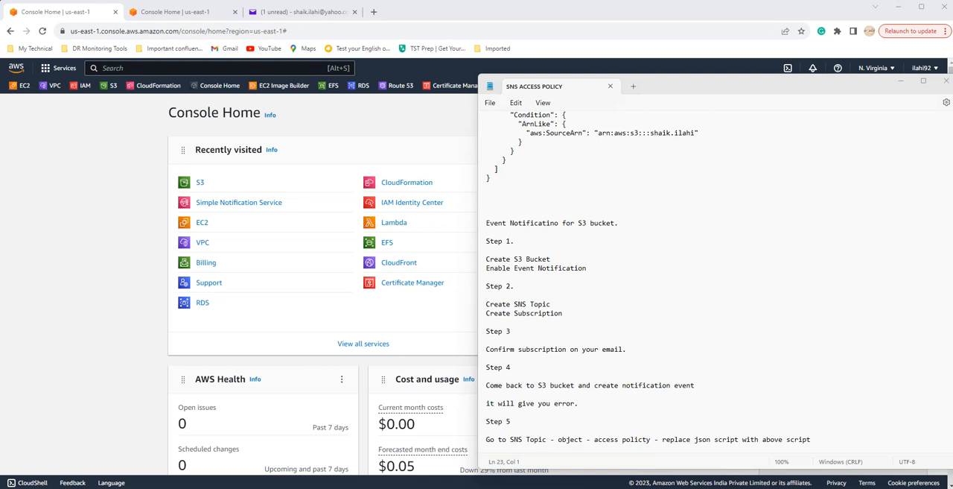
Step: Minimize the policy notes and open the empty Amazon S3 buckets list from Recently visited
{"action": "left_click", "coordinate": [610, 85]}
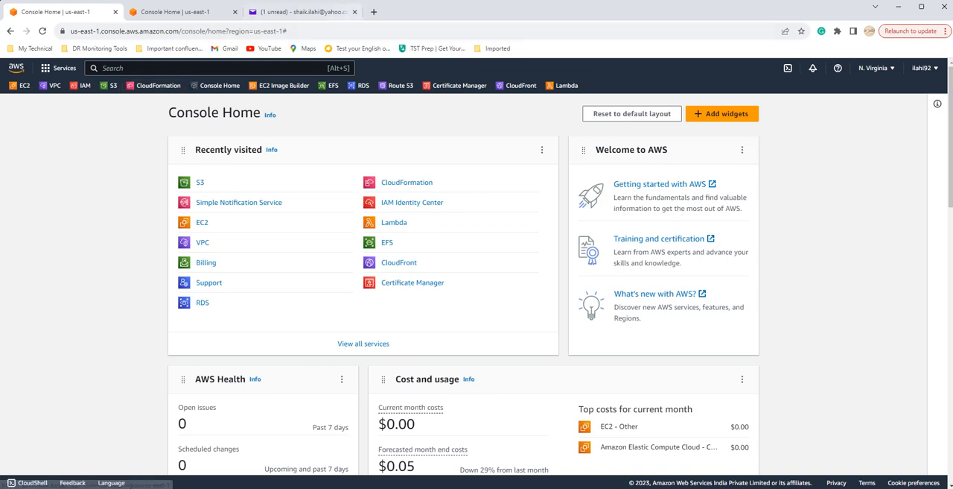
{"action": "left_click", "coordinate": [199, 181]}
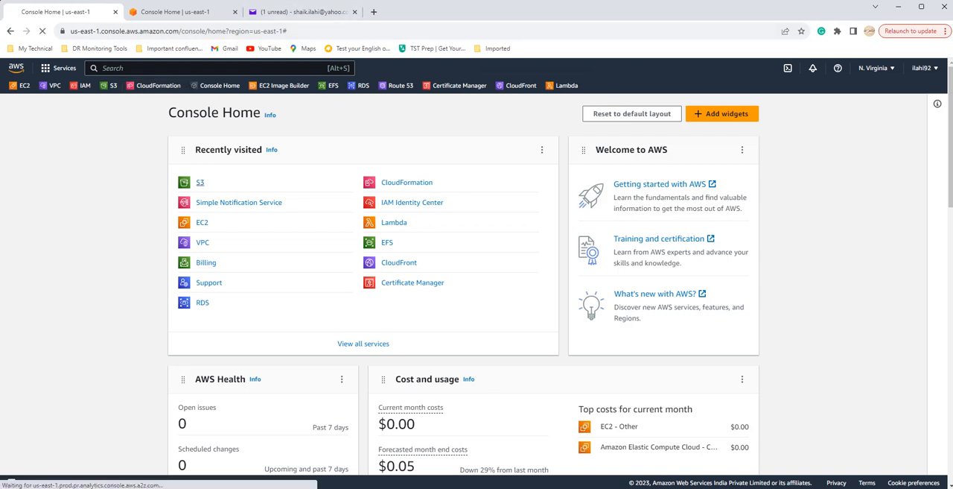
{"action": "left_click", "coordinate": [200, 181]}
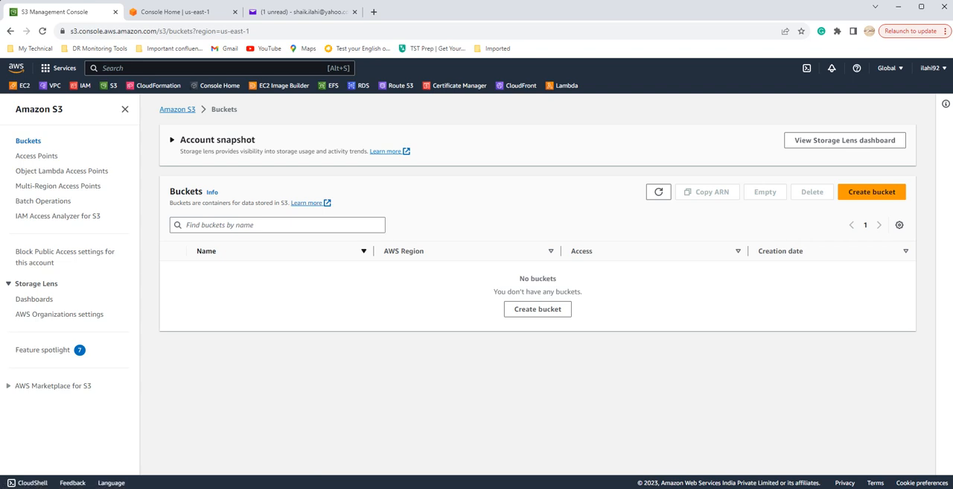
Step: Start a new S3 bucket named 'shaikilahi'
{"action": "left_click", "coordinate": [872, 192]}
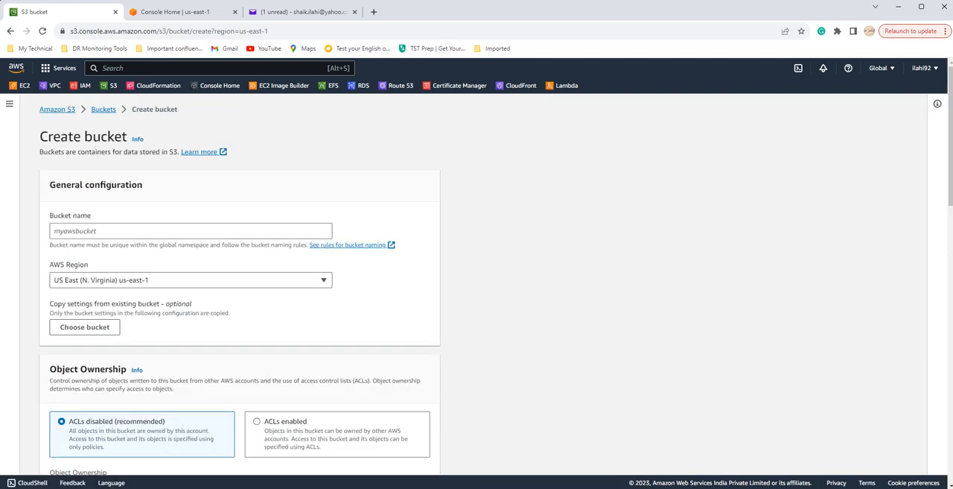
{"action": "left_click", "coordinate": [191, 230]}
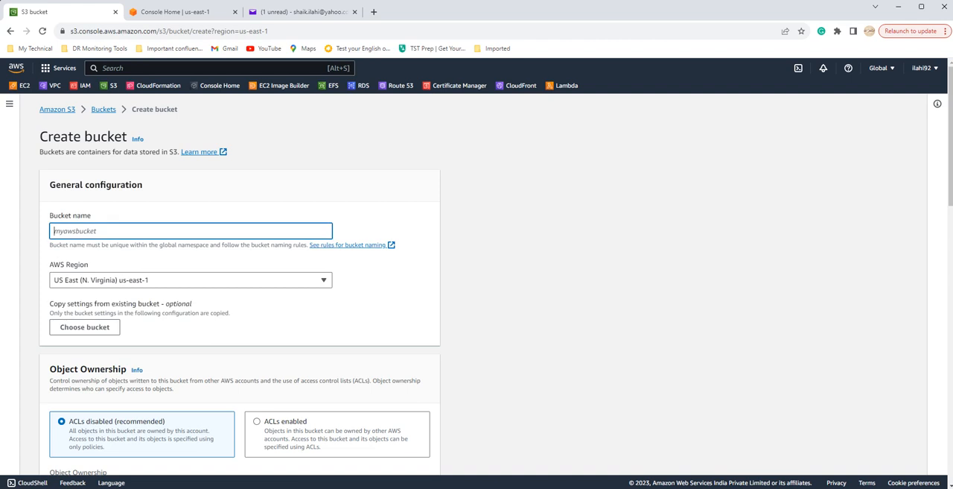
{"action": "type", "text": "shaikilahi"}
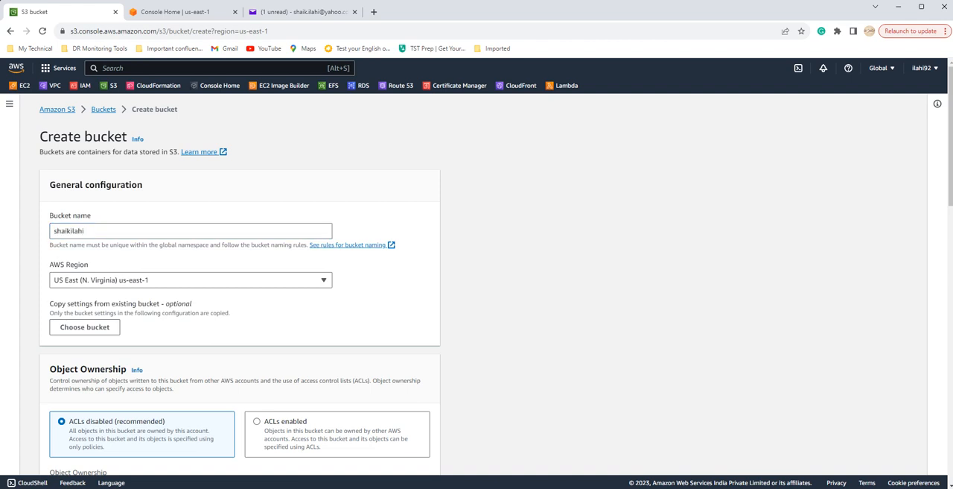
{"action": "scroll", "scroll_direction": "down", "scroll_amount": 3}
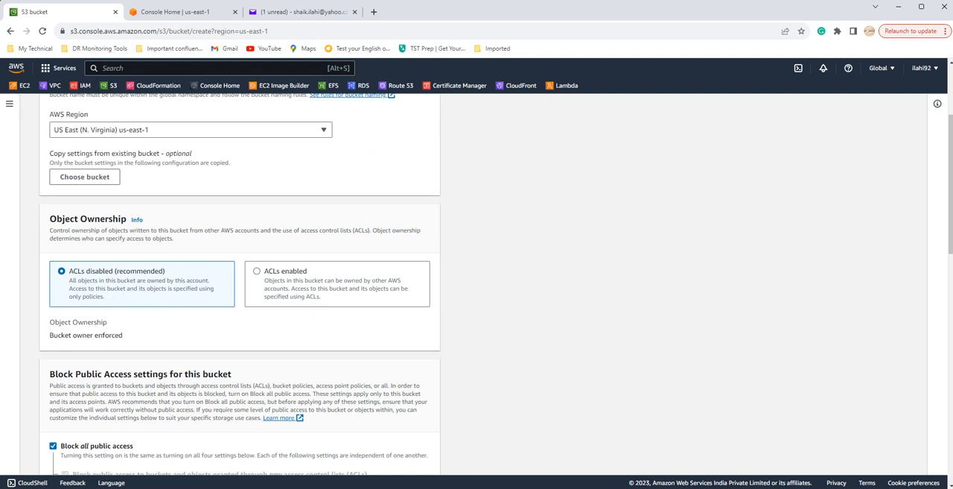
{"action": "scroll", "scroll_direction": "down", "scroll_amount": 3}
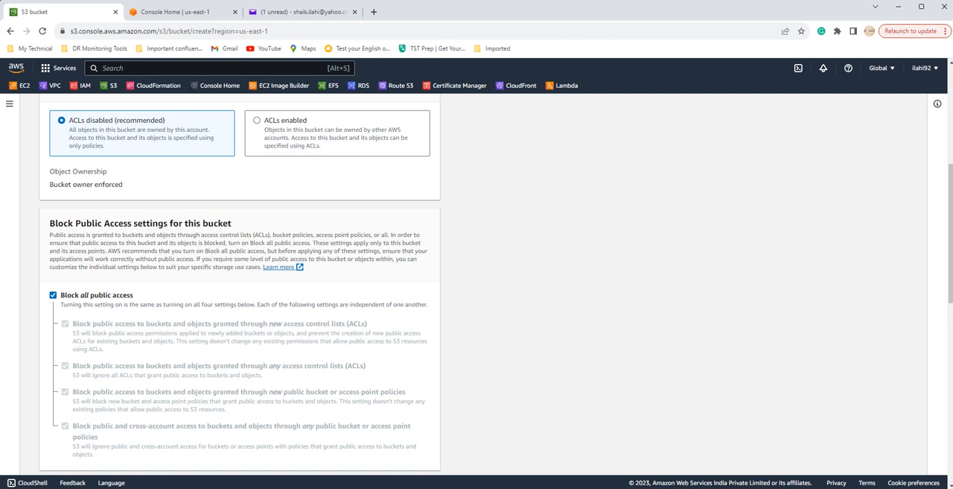
{"action": "scroll", "scroll_direction": "down", "scroll_amount": 3}
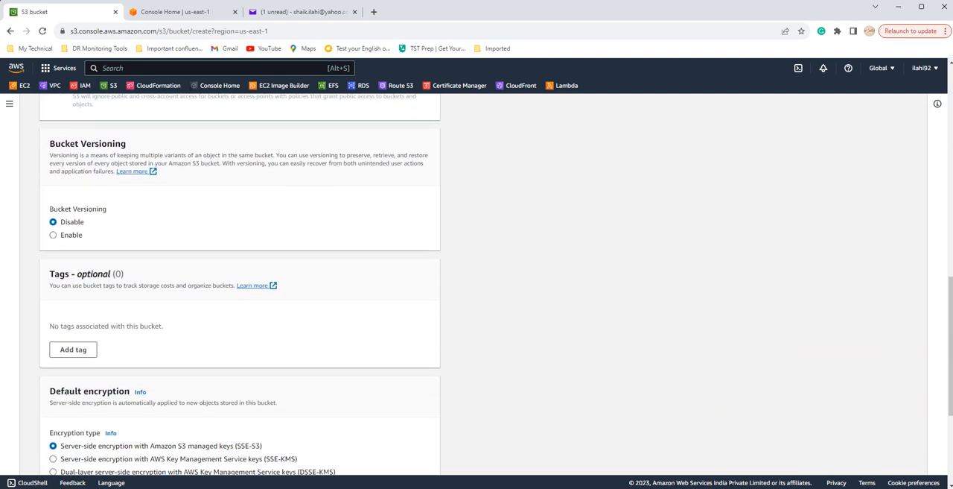
Step: Enable Bucket Versioning, uncheck Block all public access, and create the bucket
{"action": "left_click", "coordinate": [53, 234]}
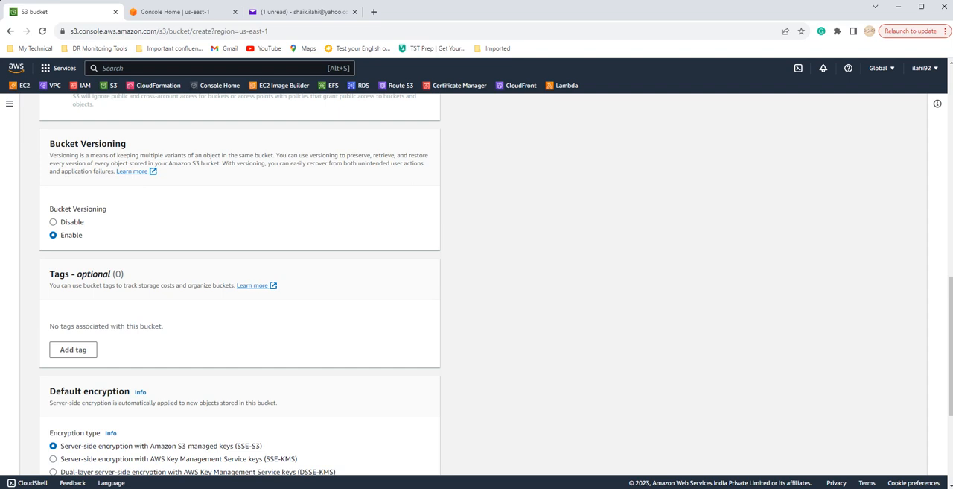
{"action": "scroll", "scroll_direction": "down", "scroll_amount": 3}
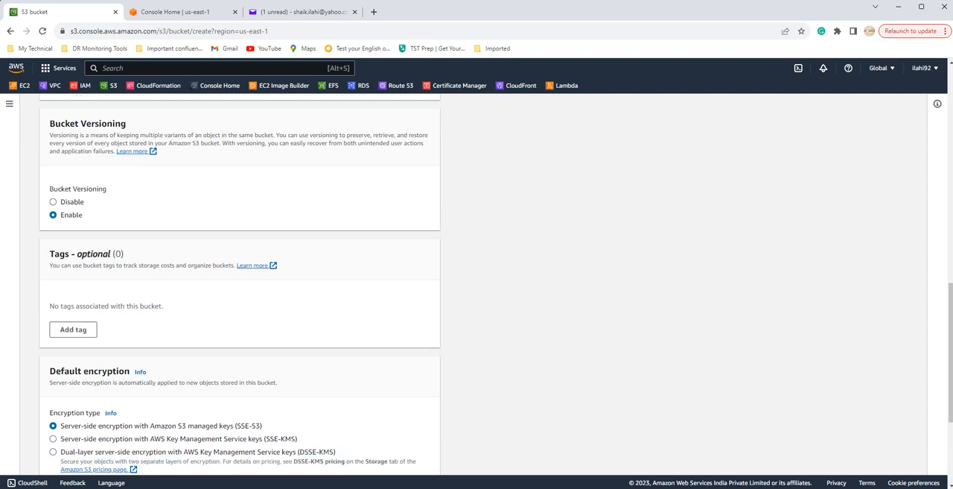
{"action": "scroll", "scroll_direction": "down", "scroll_amount": 3}
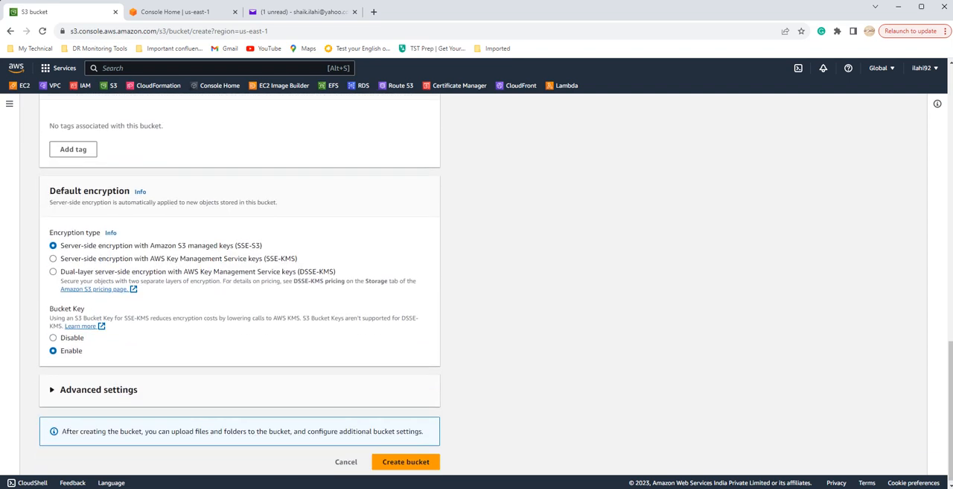
{"action": "scroll", "scroll_direction": "down", "scroll_amount": 3}
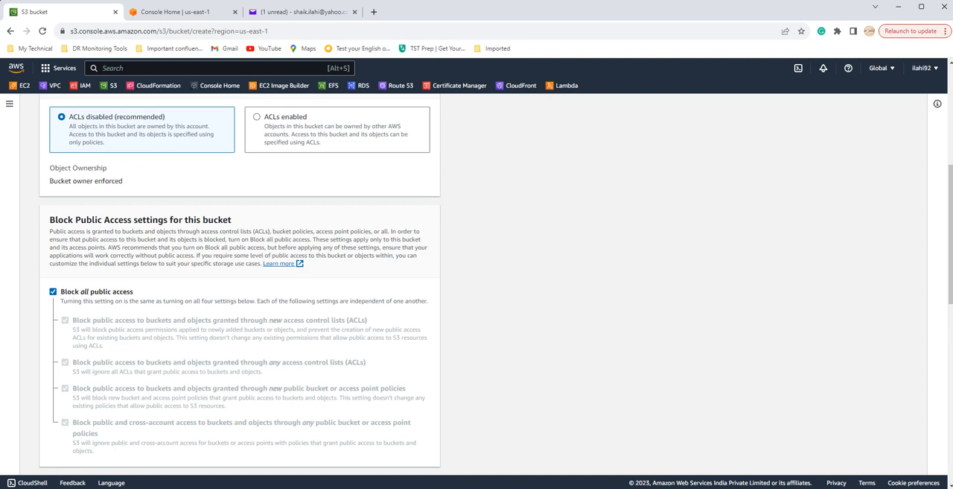
{"action": "left_click", "coordinate": [53, 291]}
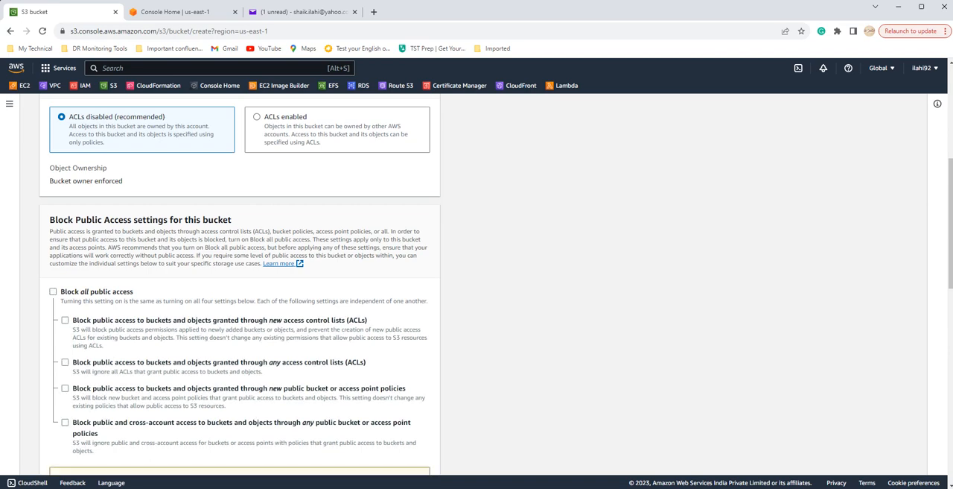
{"action": "scroll", "scroll_direction": "down", "scroll_amount": 3}
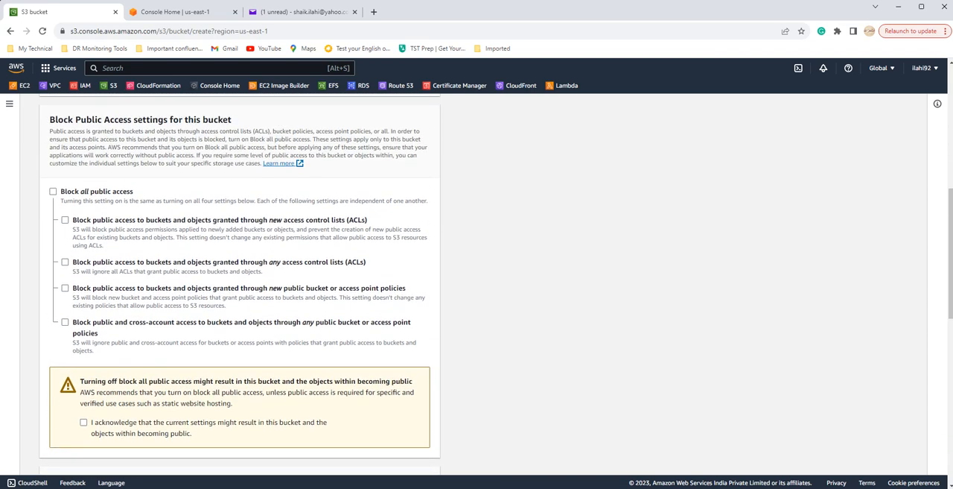
{"action": "scroll", "scroll_direction": "down", "scroll_amount": 3}
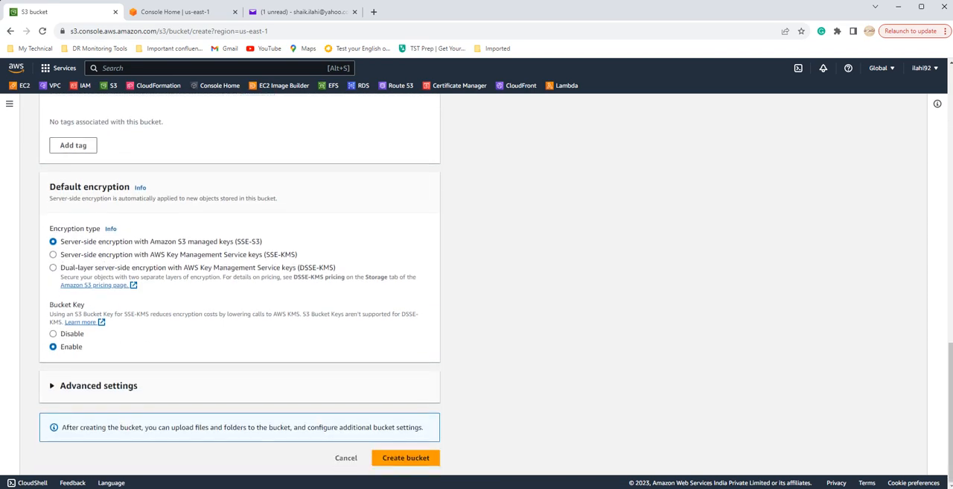
{"action": "left_click", "coordinate": [405, 457]}
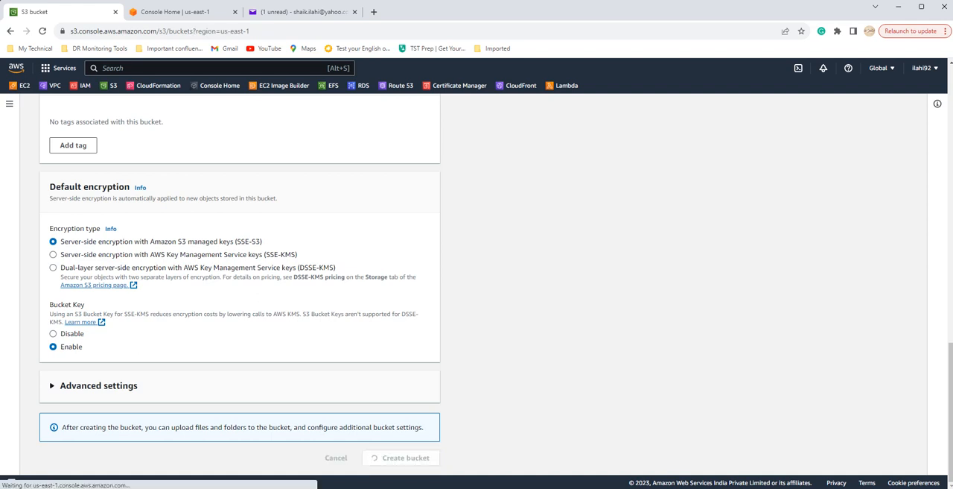
Step: Open the shaikilahi bucket's Properties and scroll down to Event notifications
{"action": "left_click", "coordinate": [405, 457]}
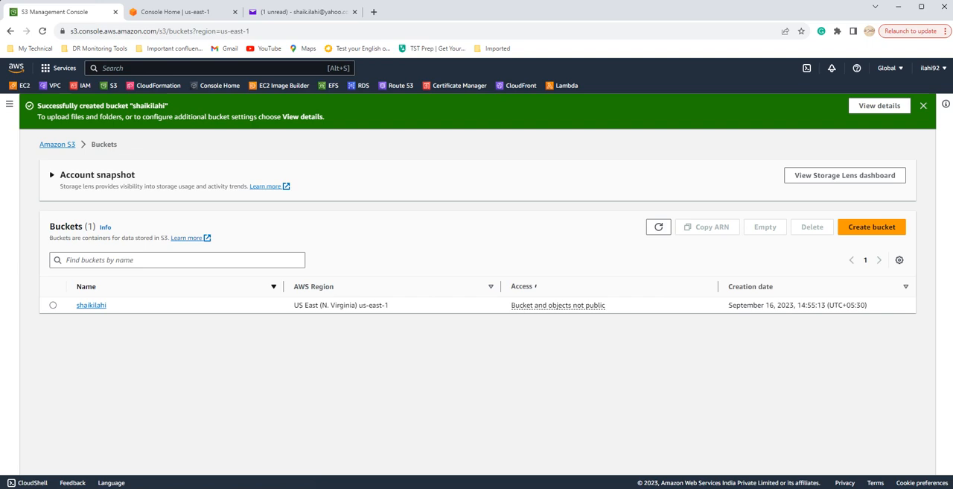
{"action": "left_click", "coordinate": [91, 305]}
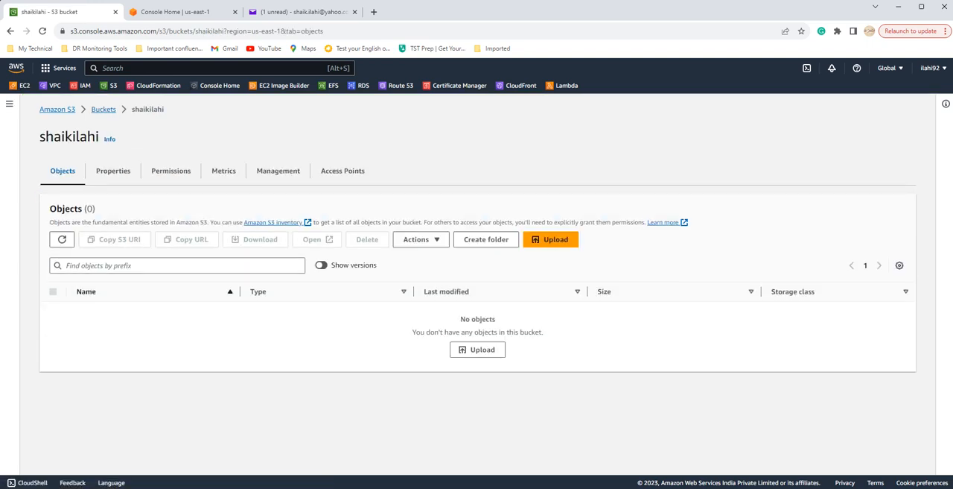
{"action": "left_click", "coordinate": [113, 171]}
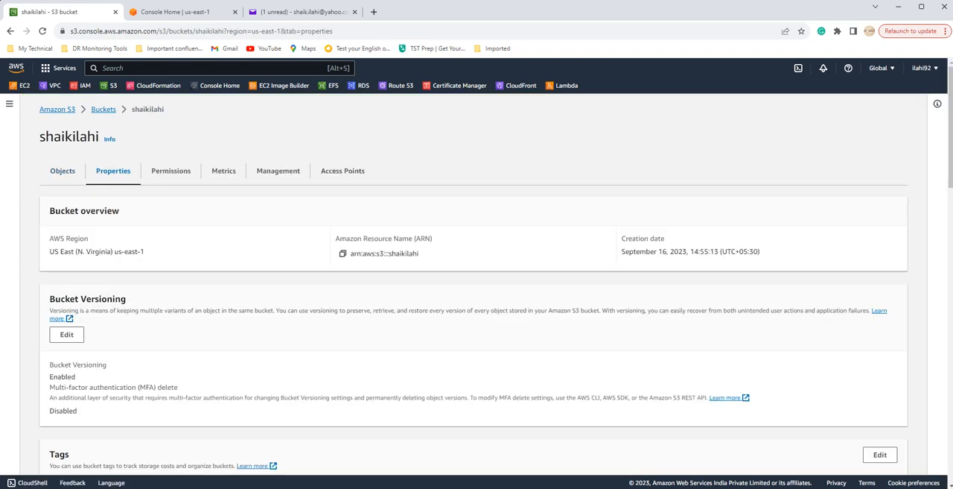
{"action": "scroll", "scroll_direction": "down", "scroll_amount": 3}
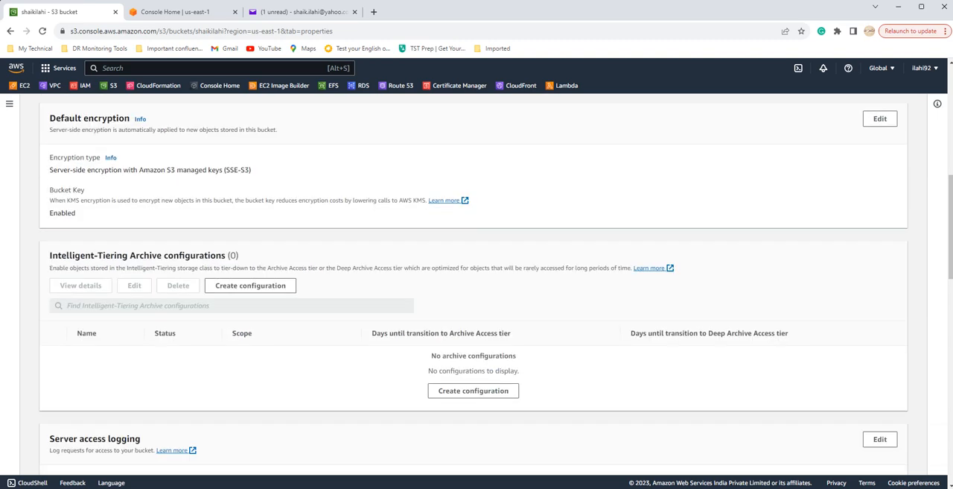
{"action": "scroll", "scroll_direction": "down", "scroll_amount": 3}
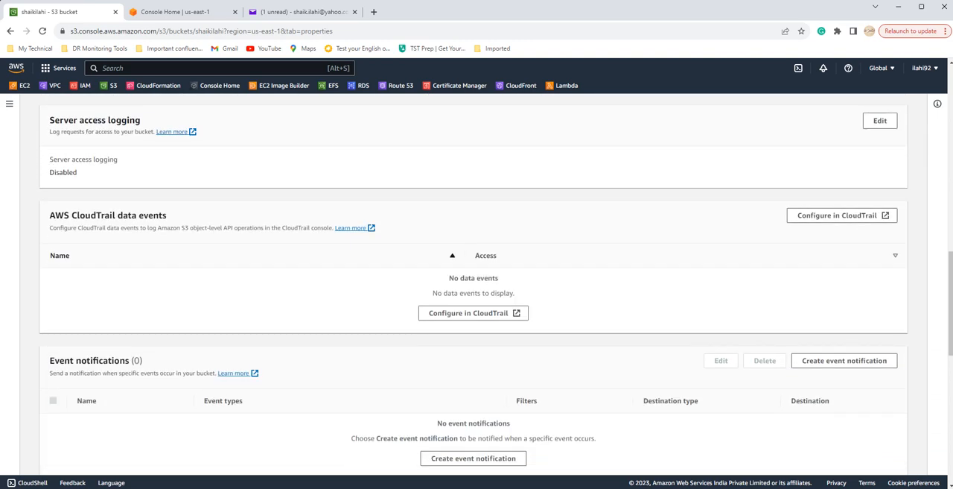
{"action": "scroll", "scroll_direction": "down", "scroll_amount": 3}
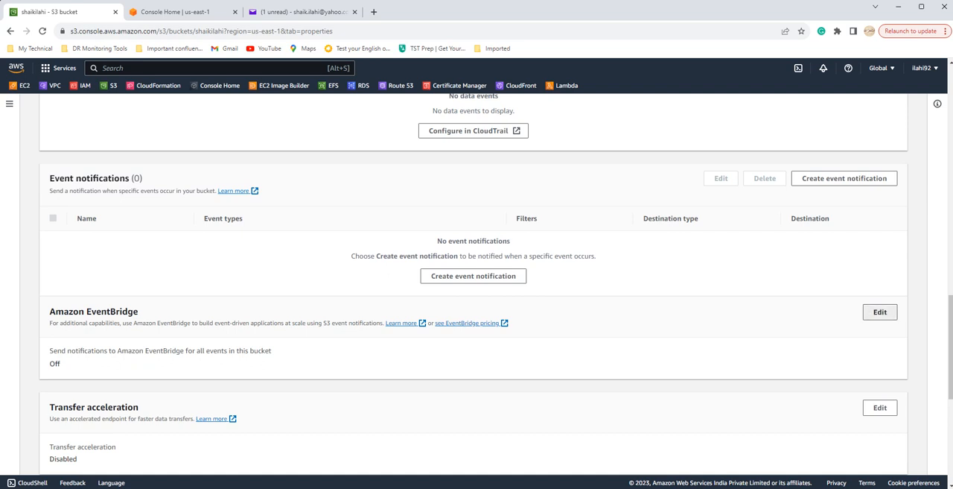
Step: Turn Amazon EventBridge notifications On for shaikilahi, then go back to Console Home
{"action": "left_click", "coordinate": [879, 311]}
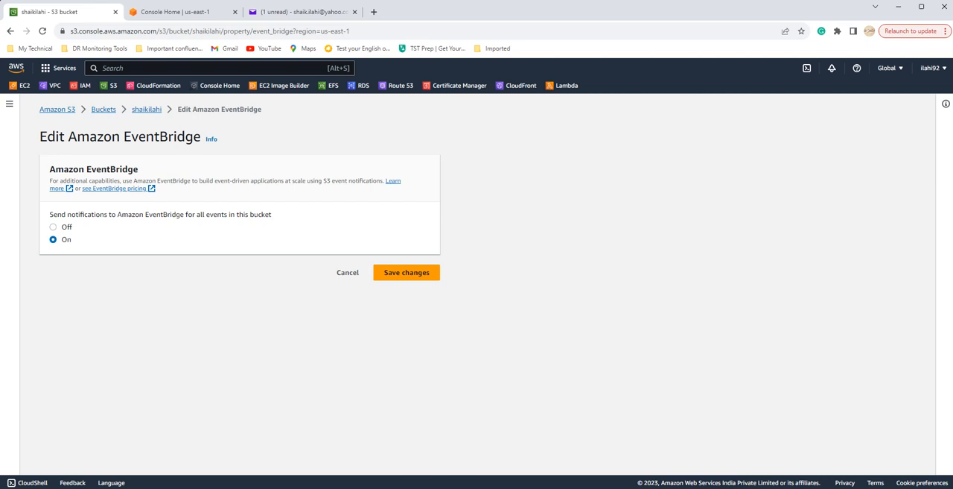
{"action": "left_click", "coordinate": [406, 272]}
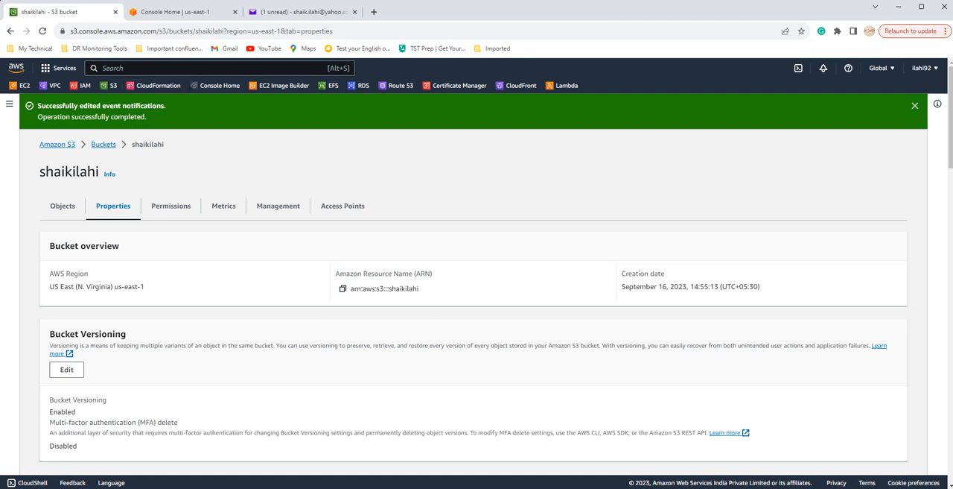
{"action": "left_click", "coordinate": [179, 12]}
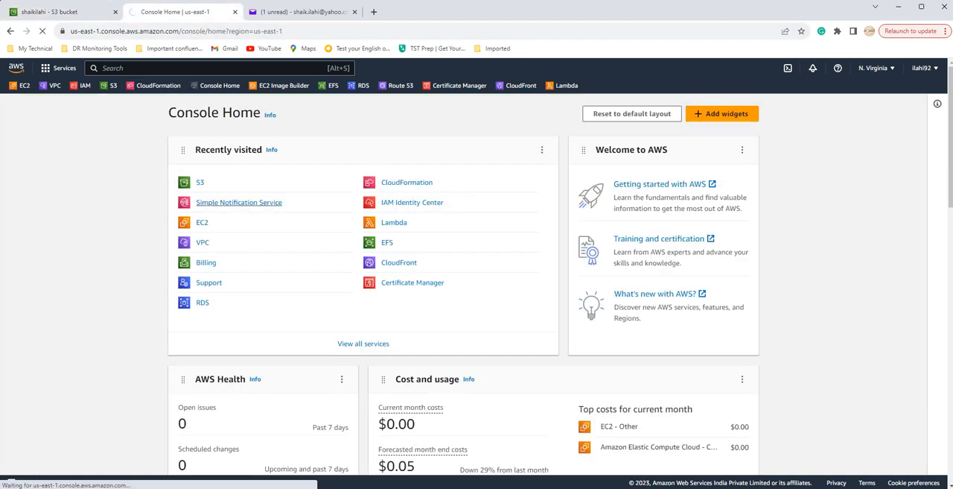
Step: Open Simple Notification Service and start a Standard topic
{"action": "left_click", "coordinate": [238, 202]}
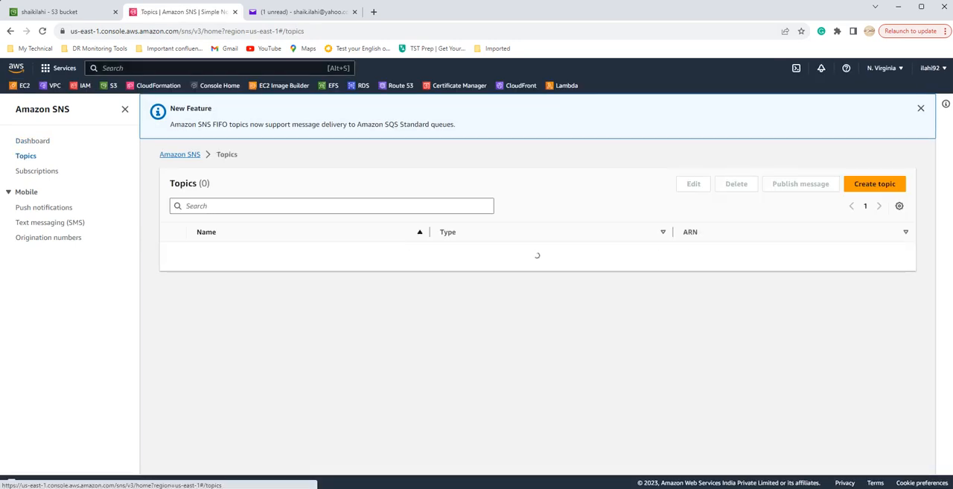
{"action": "left_click", "coordinate": [875, 184]}
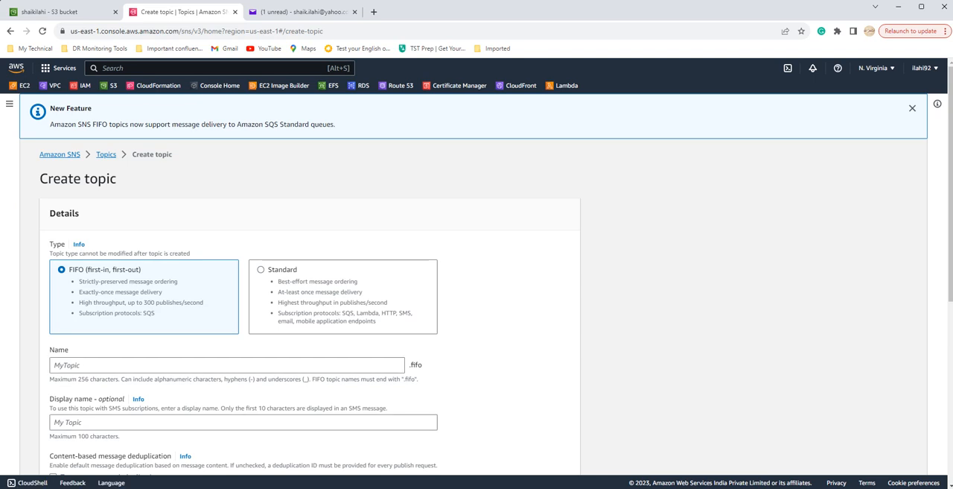
{"action": "left_click", "coordinate": [260, 269]}
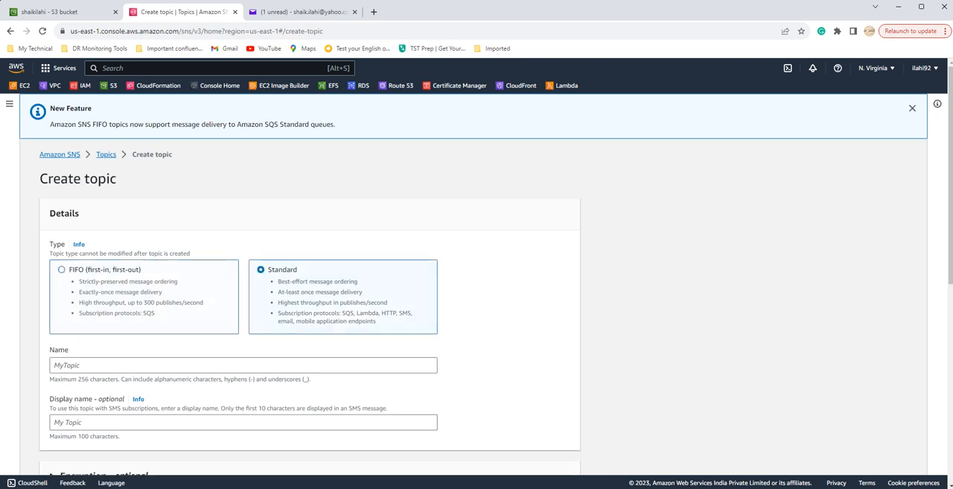
{"action": "double_click", "coordinate": [284, 321]}
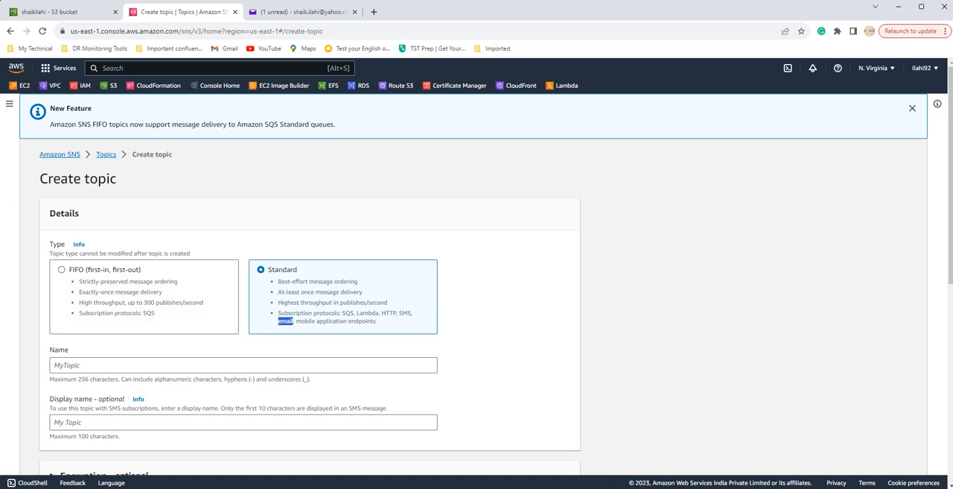
{"action": "scroll", "scroll_direction": "down", "scroll_amount": 3}
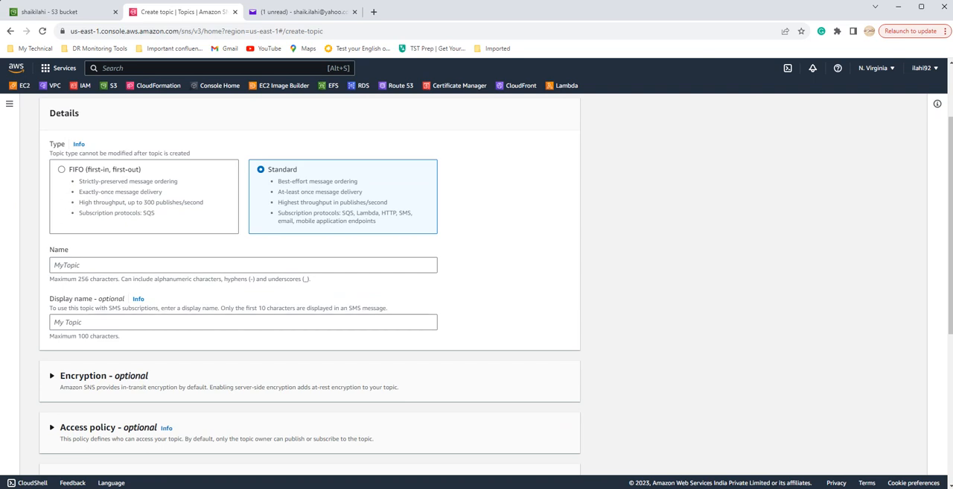
Step: Name the topic 'accounts' and create it
{"action": "left_click", "coordinate": [243, 265]}
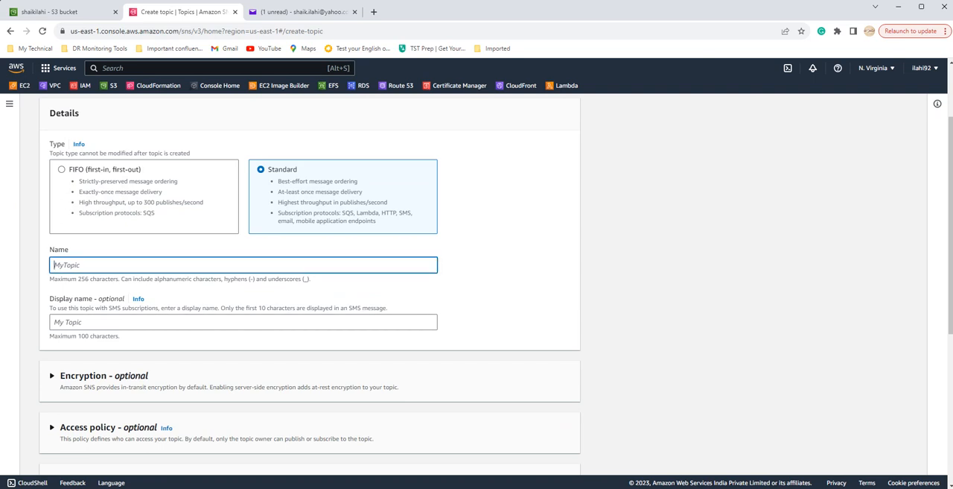
{"action": "left_click", "coordinate": [244, 264]}
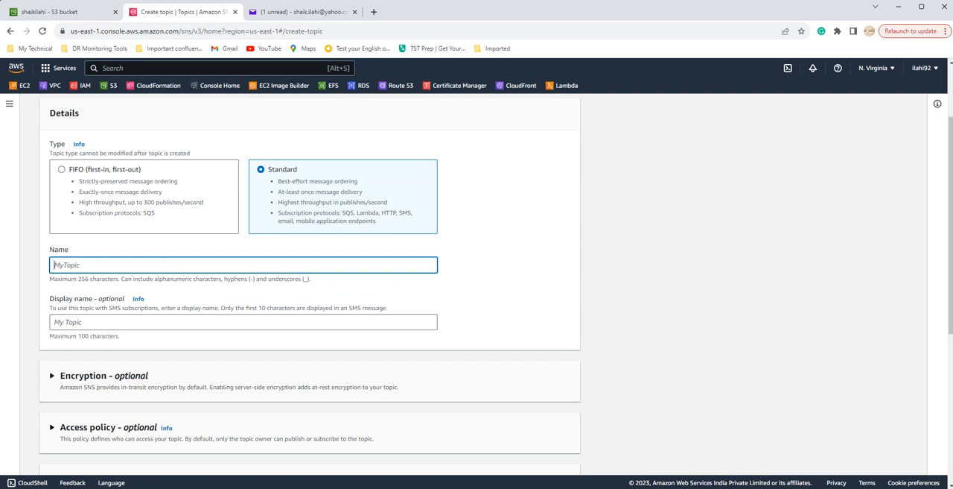
{"action": "type", "text": "ac"}
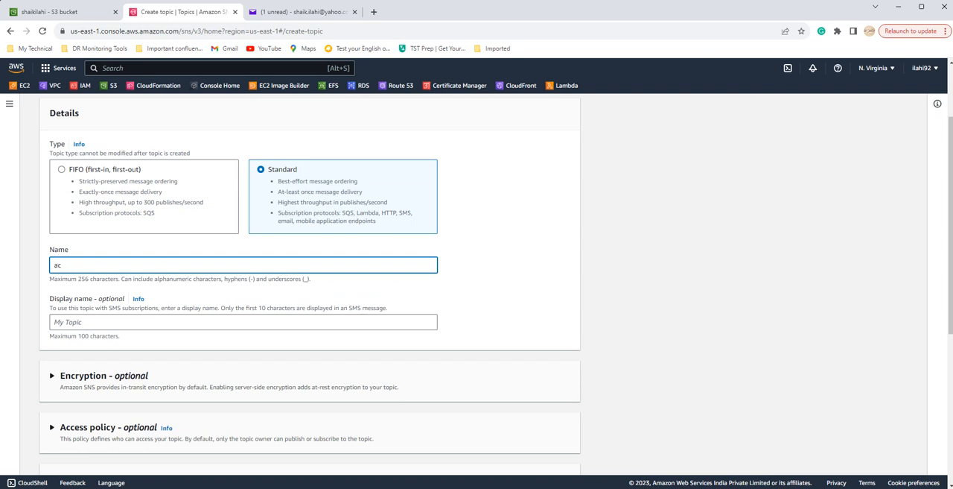
{"action": "type", "text": "counts"}
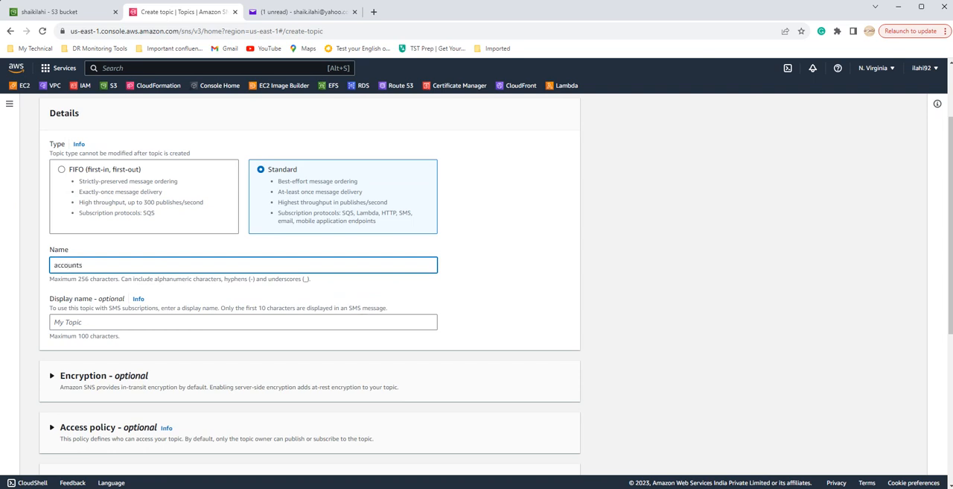
{"action": "scroll", "scroll_direction": "down", "scroll_amount": 3}
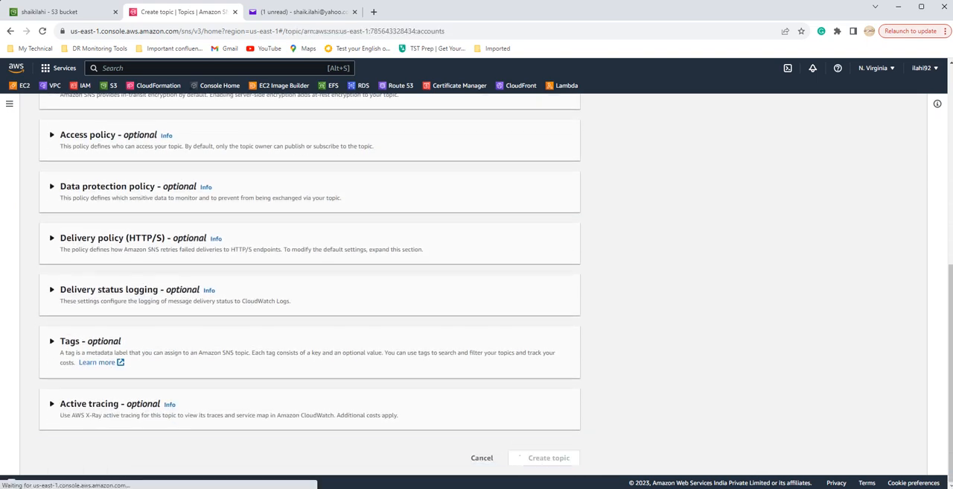
{"action": "left_click", "coordinate": [548, 457]}
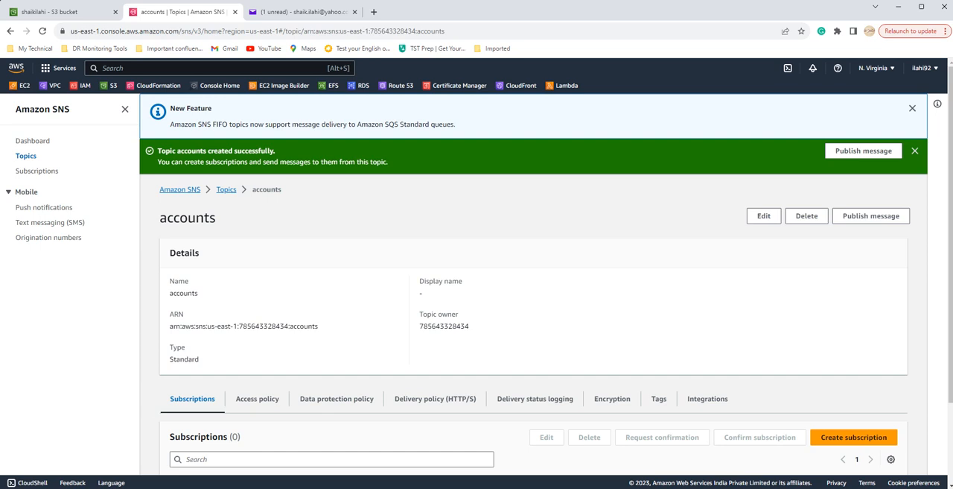
{"action": "scroll", "scroll_direction": "down", "scroll_amount": 3}
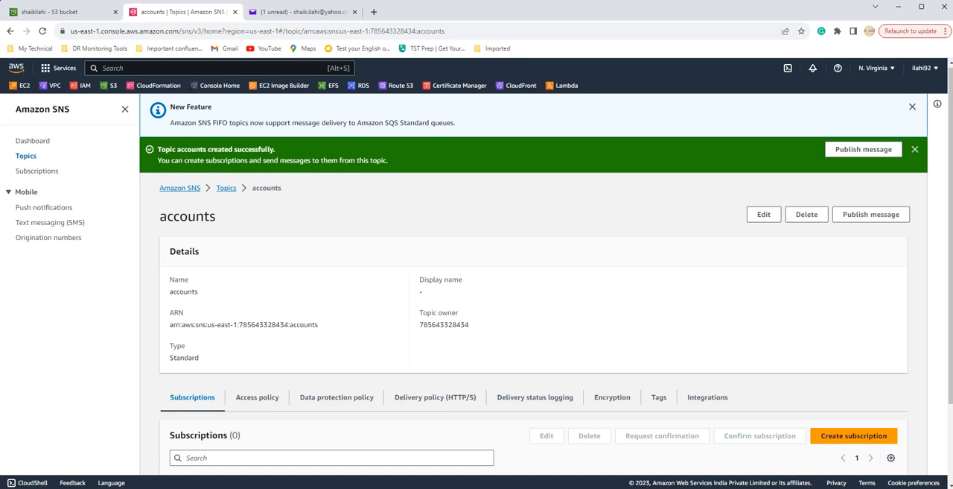
{"action": "mouse_move", "coordinate": [225, 187]}
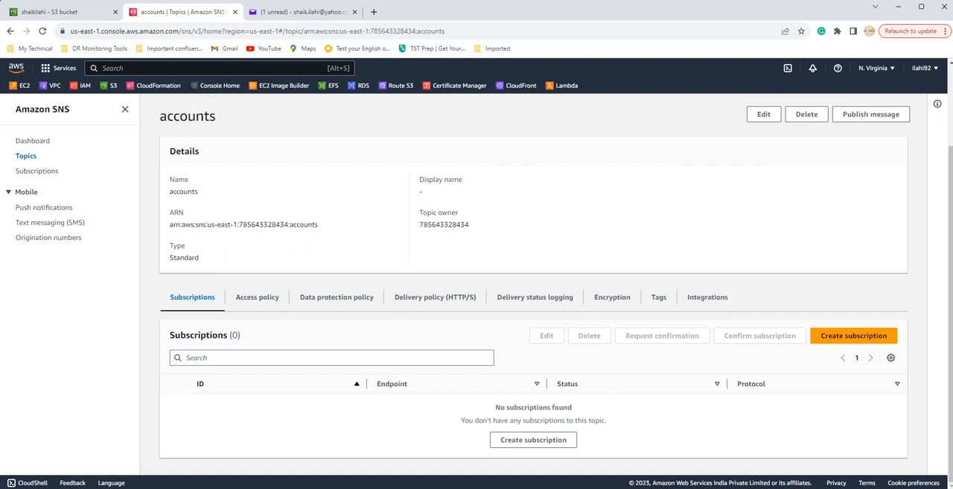
Step: Create an Email-protocol subscription to the accounts topic using the subscriber's email address
{"action": "left_click", "coordinate": [853, 335]}
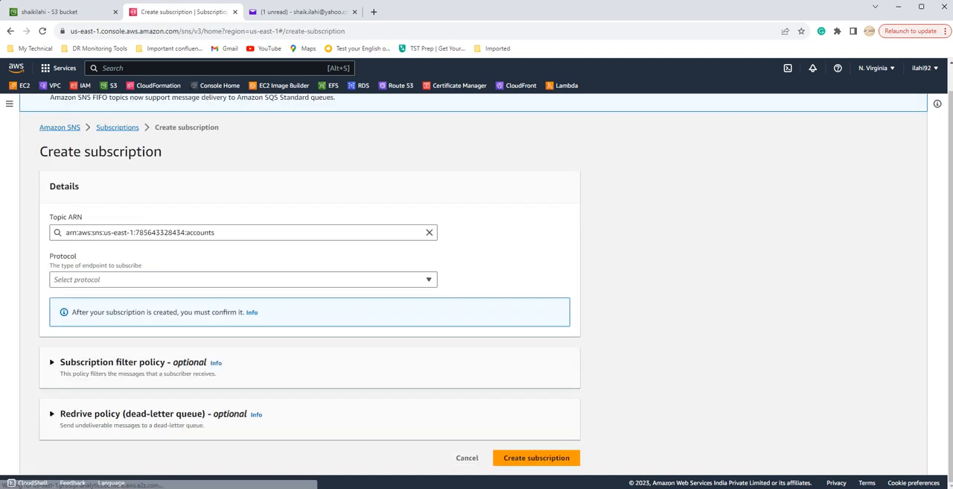
{"action": "left_click", "coordinate": [244, 279]}
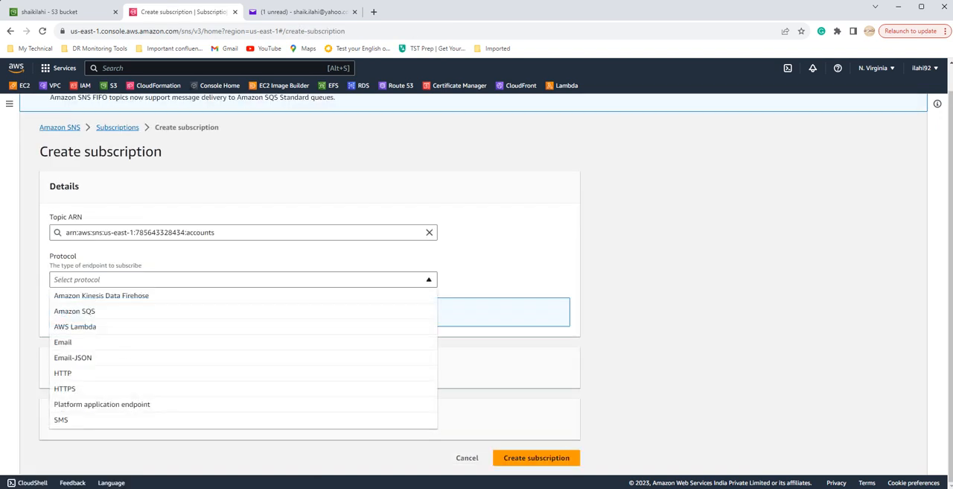
{"action": "left_click", "coordinate": [62, 342]}
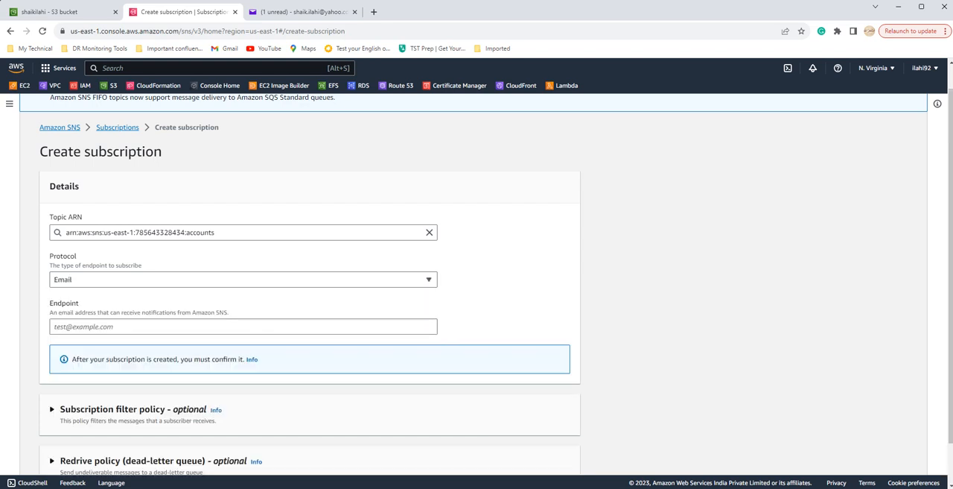
{"action": "left_click", "coordinate": [243, 326]}
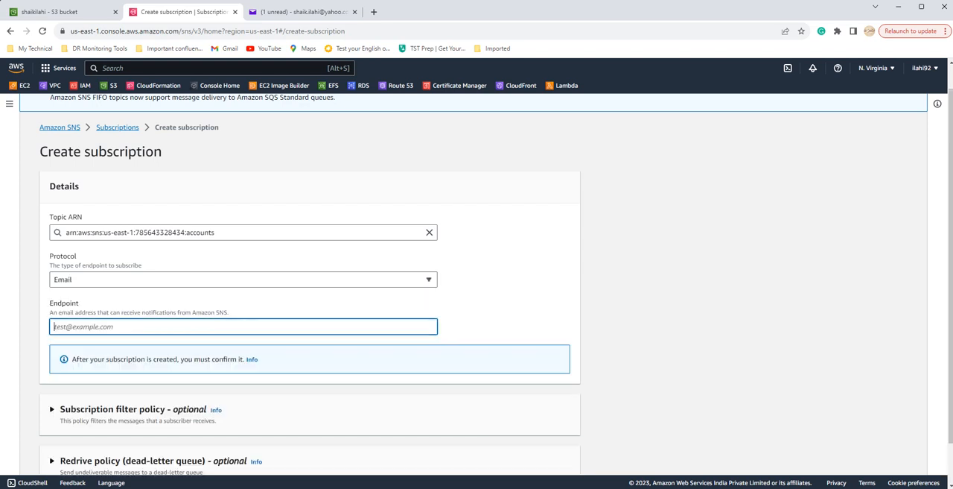
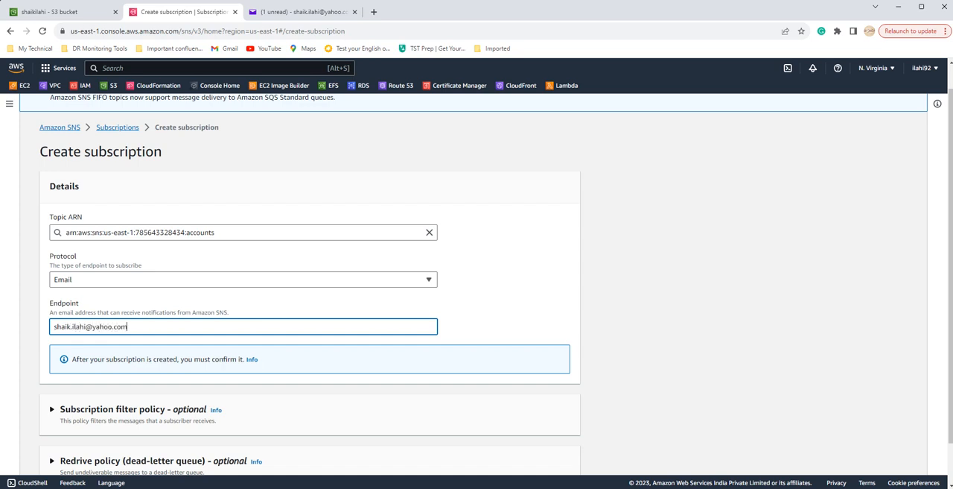
{"action": "scroll", "scroll_direction": "down", "scroll_amount": 3}
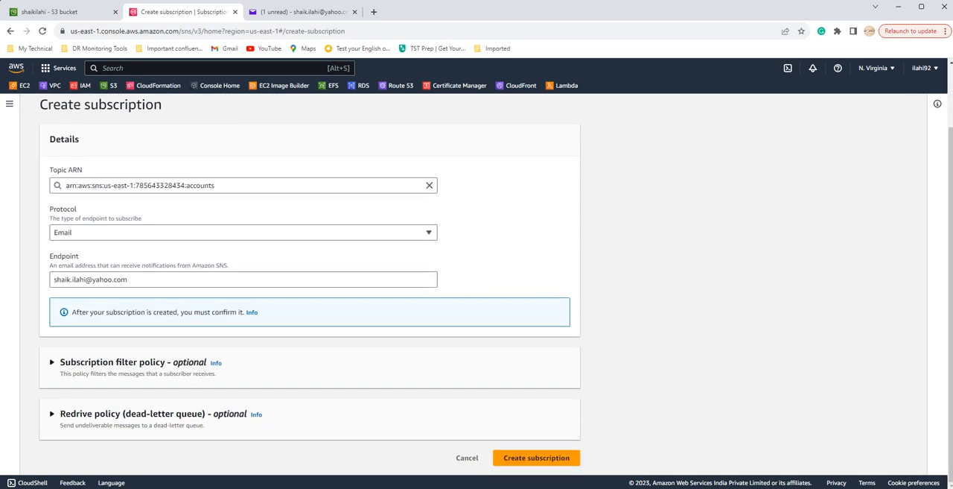
{"action": "left_click", "coordinate": [537, 457]}
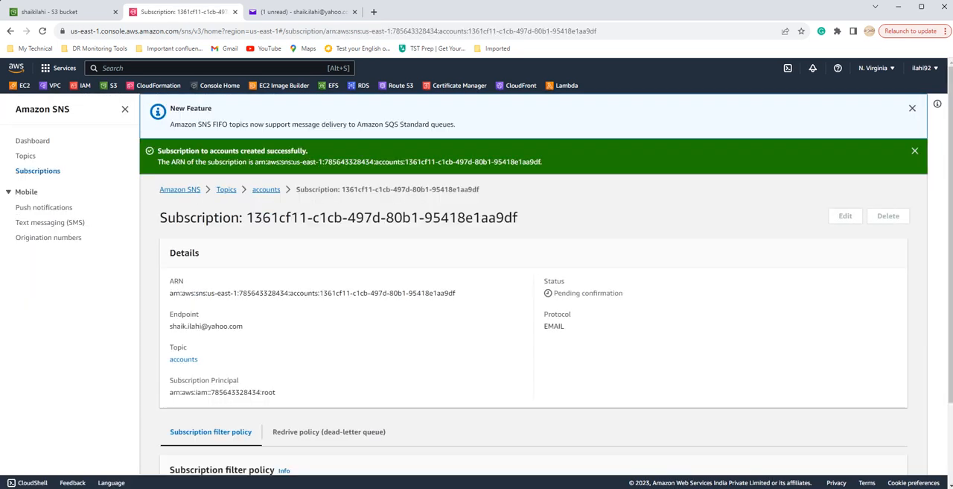
Step: Reload Yahoo Mail, open the AWS Notification email and confirm the subscription
{"action": "left_click", "coordinate": [303, 12]}
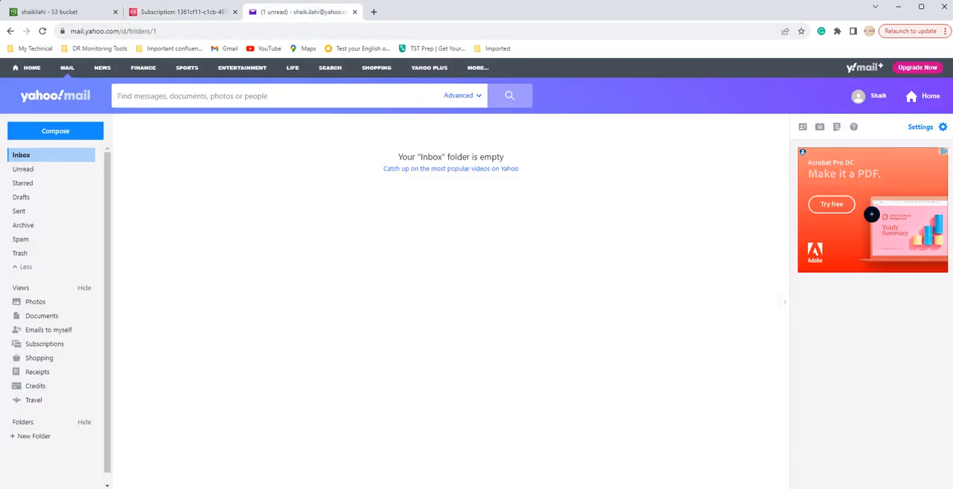
{"action": "left_click", "coordinate": [42, 30]}
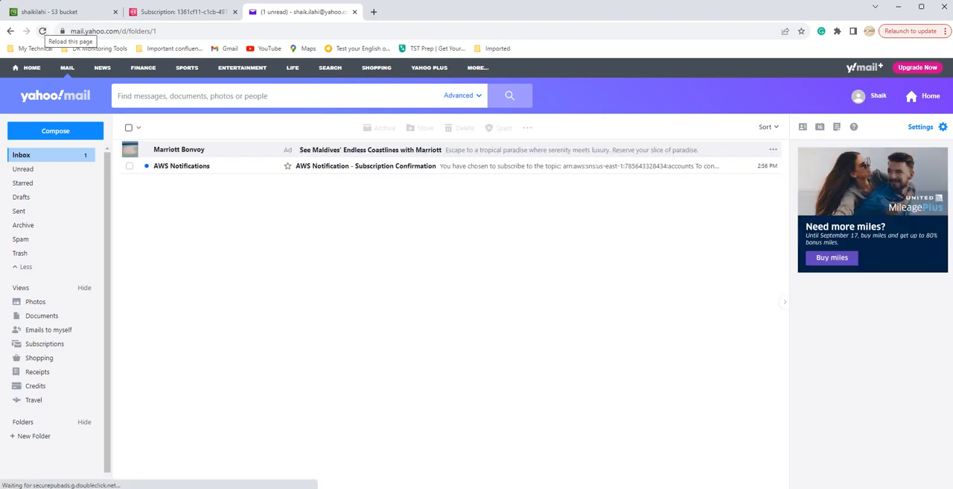
{"action": "left_click", "coordinate": [42, 31]}
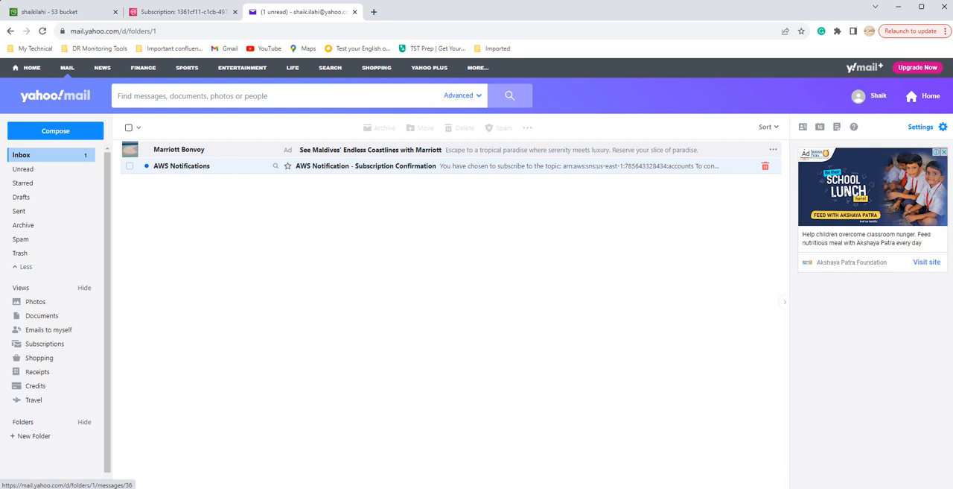
{"action": "left_click", "coordinate": [365, 165]}
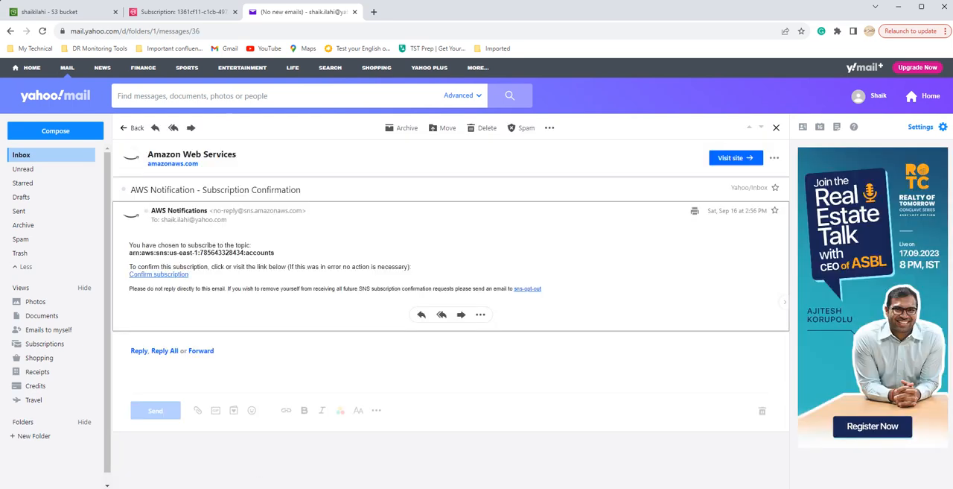
{"action": "left_click", "coordinate": [159, 274]}
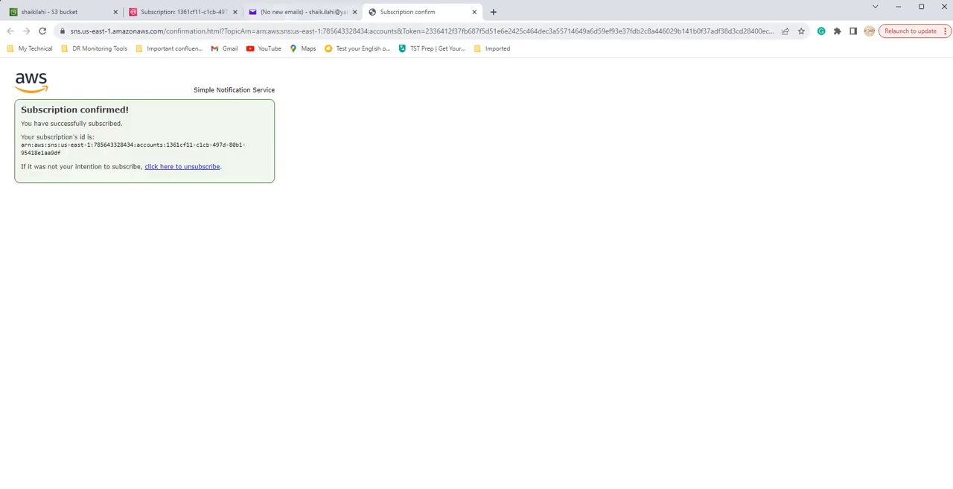
{"action": "left_click", "coordinate": [301, 11]}
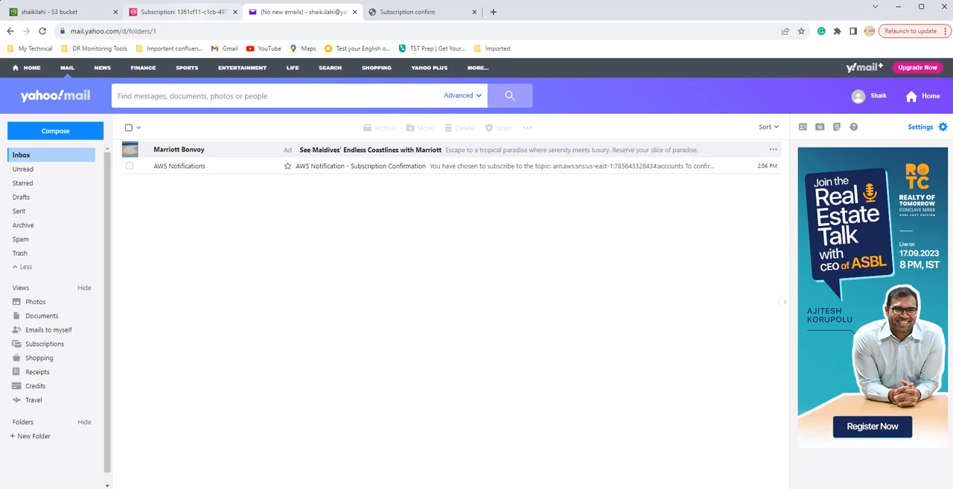
Step: Return to the shaikilahi bucket properties tab and scroll down to Event notifications
{"action": "left_click", "coordinate": [183, 11]}
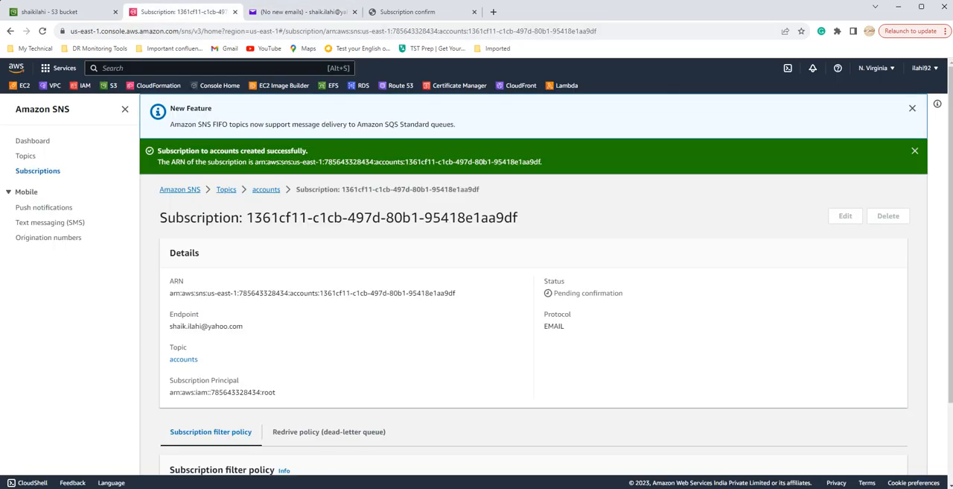
{"action": "left_click", "coordinate": [60, 11]}
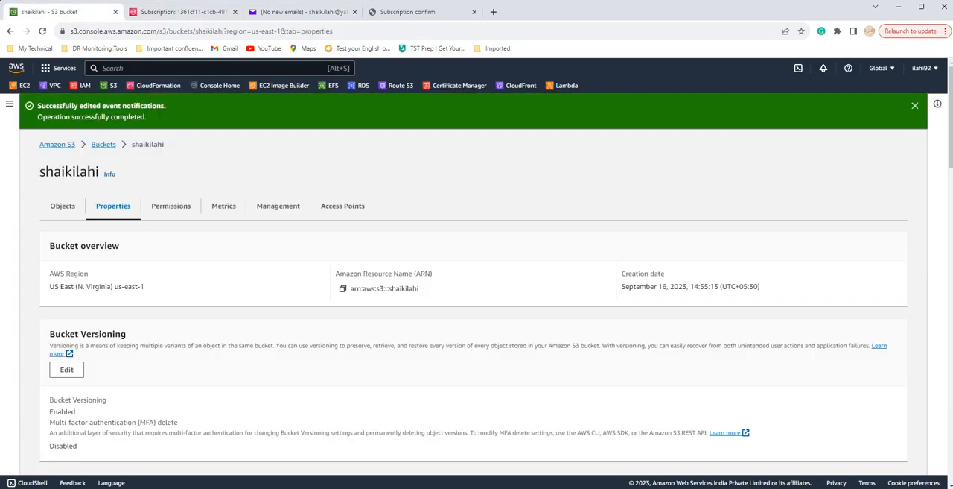
{"action": "scroll", "scroll_direction": "down", "scroll_amount": 3}
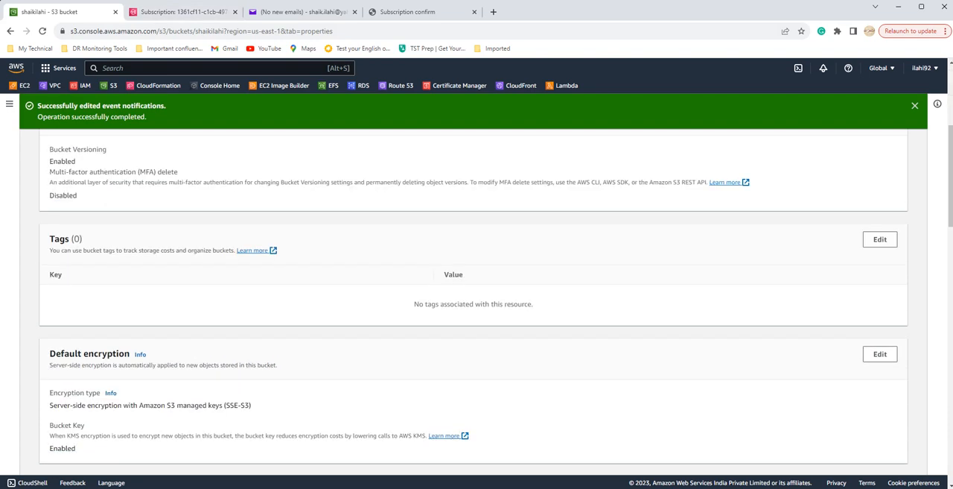
{"action": "scroll", "scroll_direction": "down", "scroll_amount": 3}
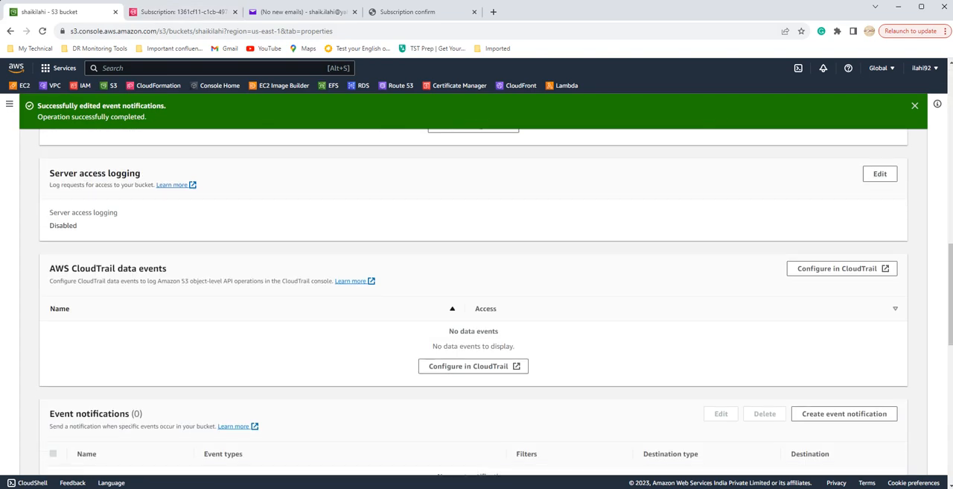
{"action": "scroll", "scroll_direction": "down", "scroll_amount": 3}
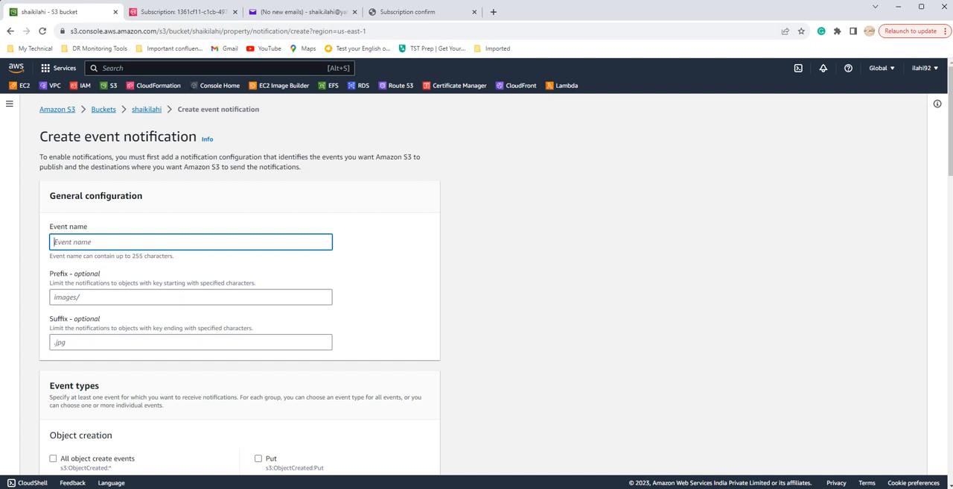
Step: Name the event notification 'accounts' and select All object create events
{"action": "type", "text": "accounts"}
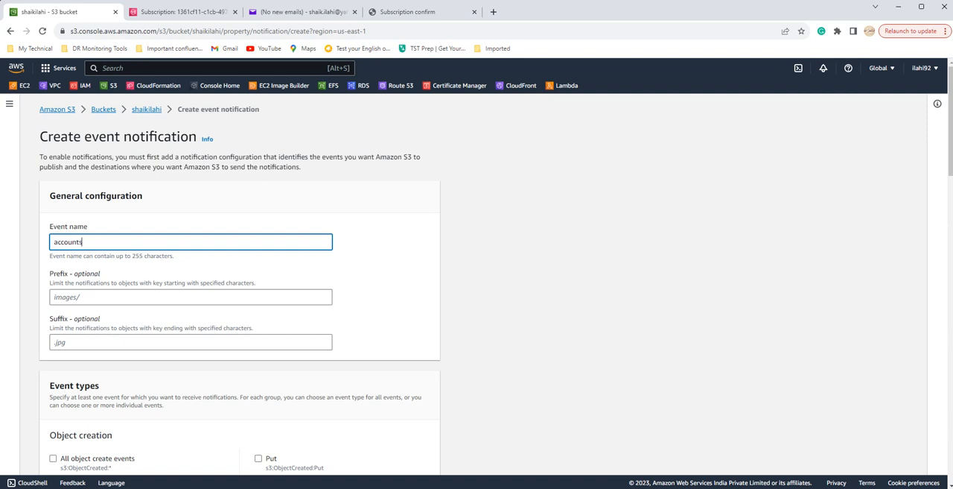
{"action": "scroll", "scroll_direction": "down", "scroll_amount": 3}
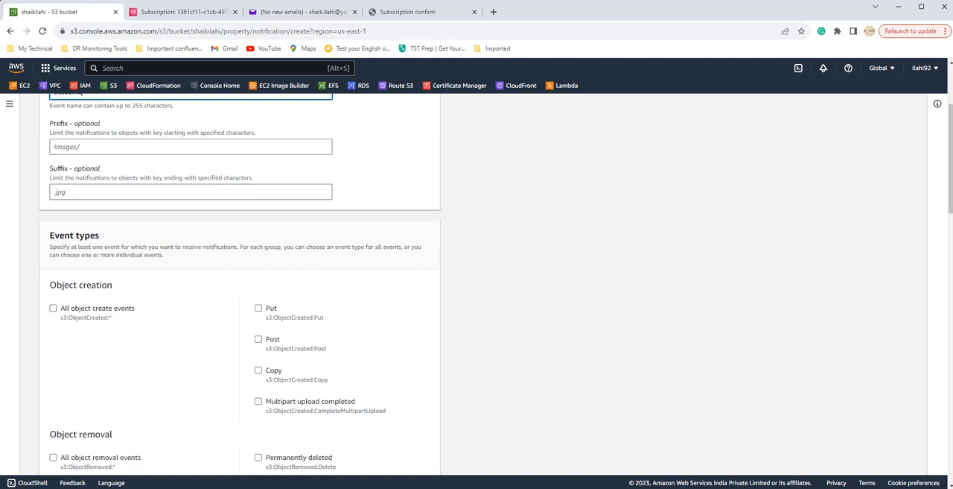
{"action": "left_click", "coordinate": [53, 308]}
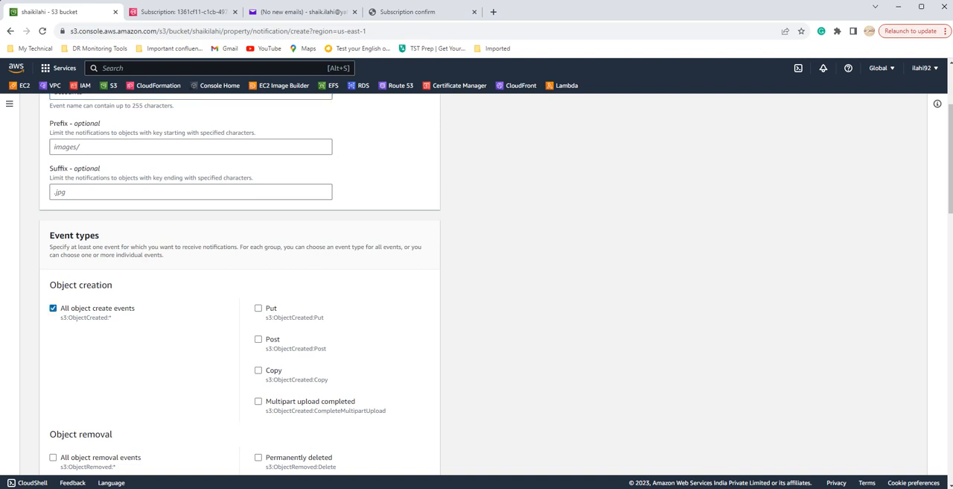
{"action": "scroll", "scroll_direction": "down", "scroll_amount": 3}
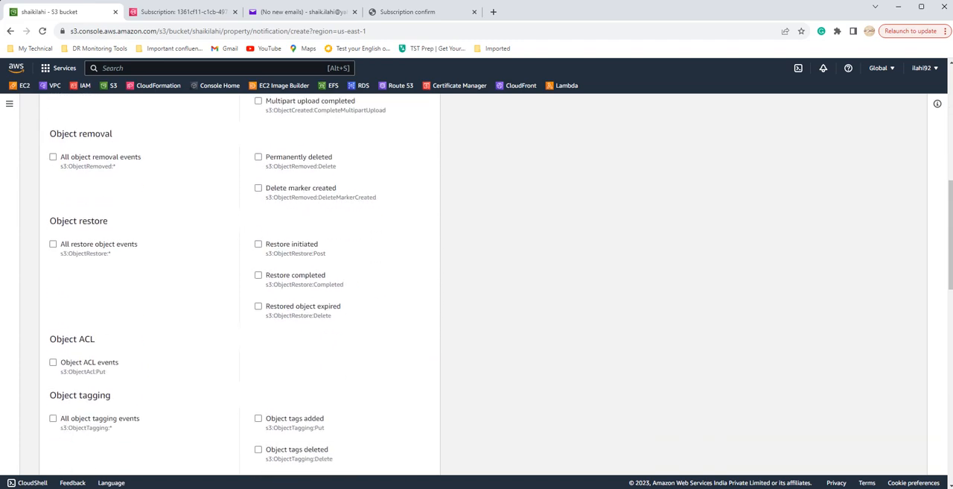
{"action": "scroll", "scroll_direction": "down", "scroll_amount": 3}
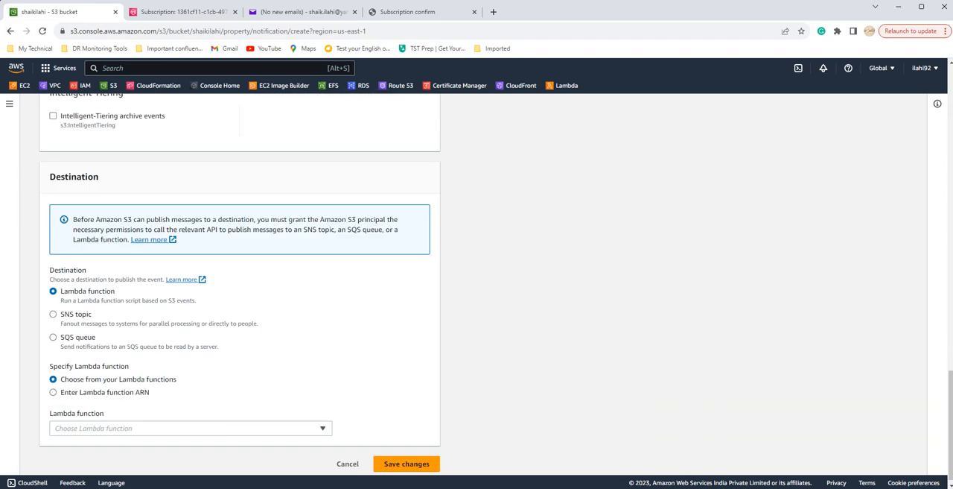
Step: Set the notification destination to the accounts SNS topic and save the changes
{"action": "left_click", "coordinate": [53, 314]}
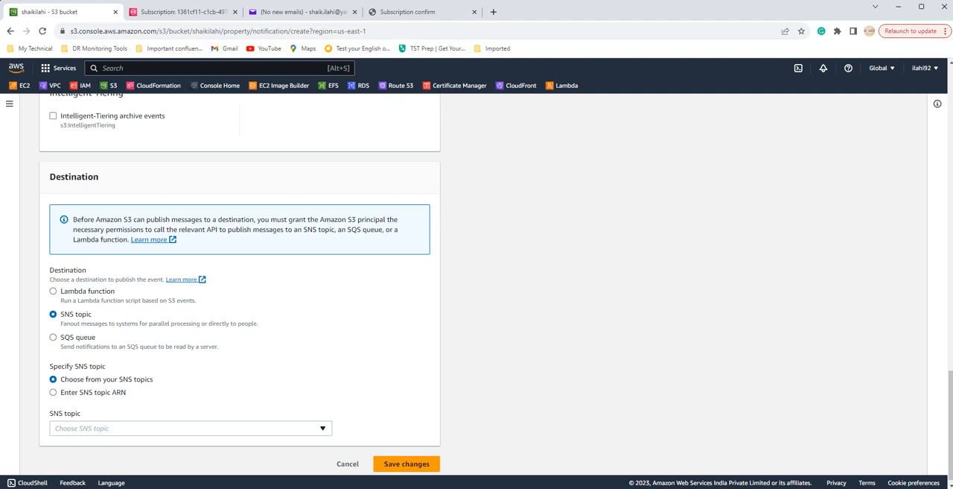
{"action": "left_click", "coordinate": [190, 428]}
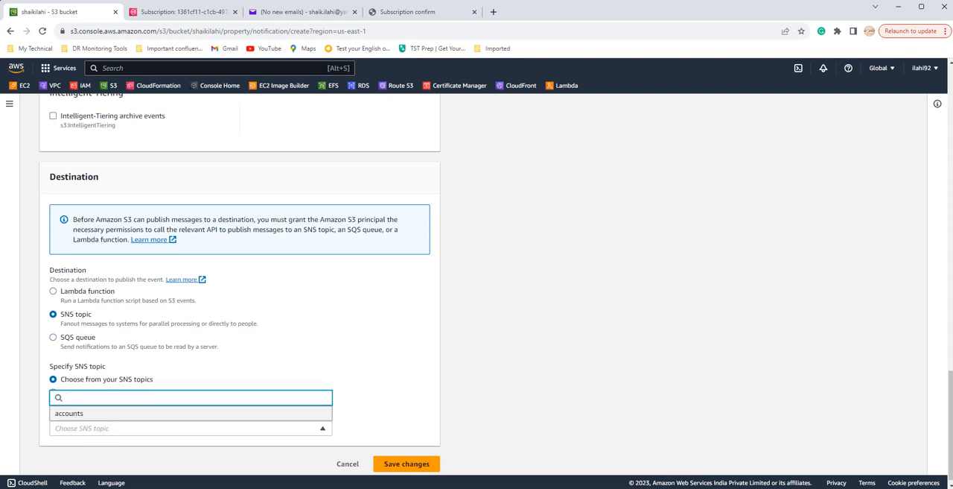
{"action": "left_click", "coordinate": [68, 413]}
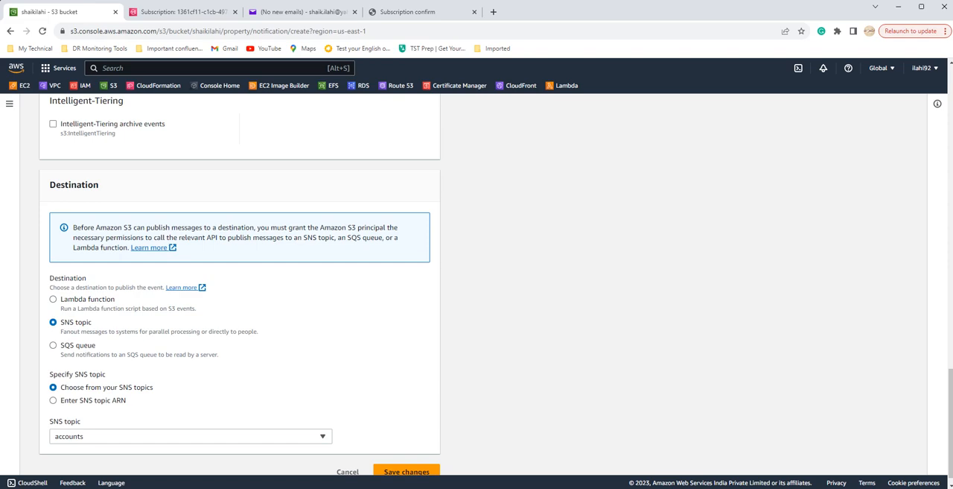
{"action": "scroll", "scroll_direction": "up", "scroll_amount": 3}
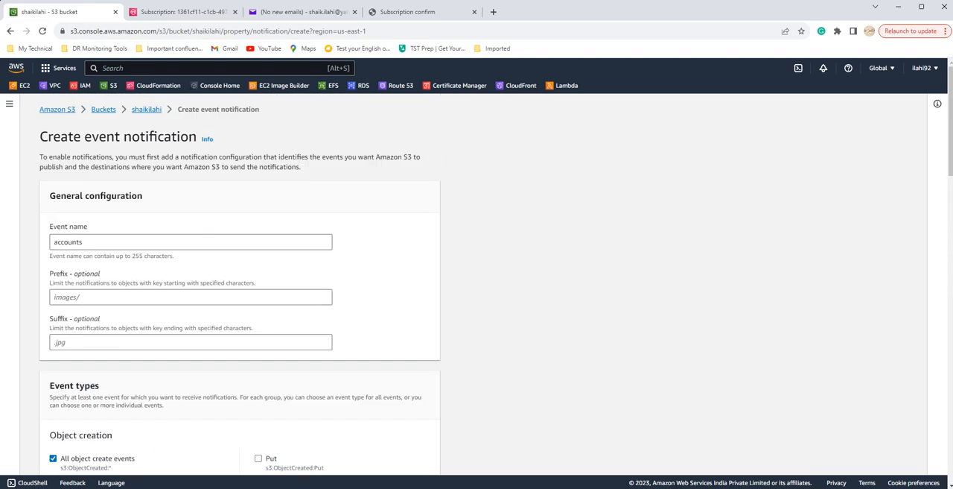
{"action": "scroll", "scroll_direction": "down", "scroll_amount": 3}
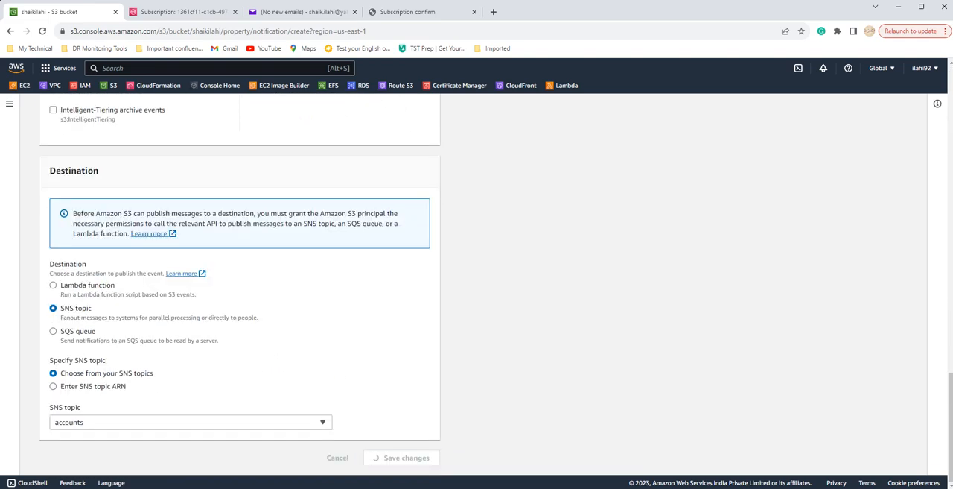
{"action": "left_click", "coordinate": [406, 457]}
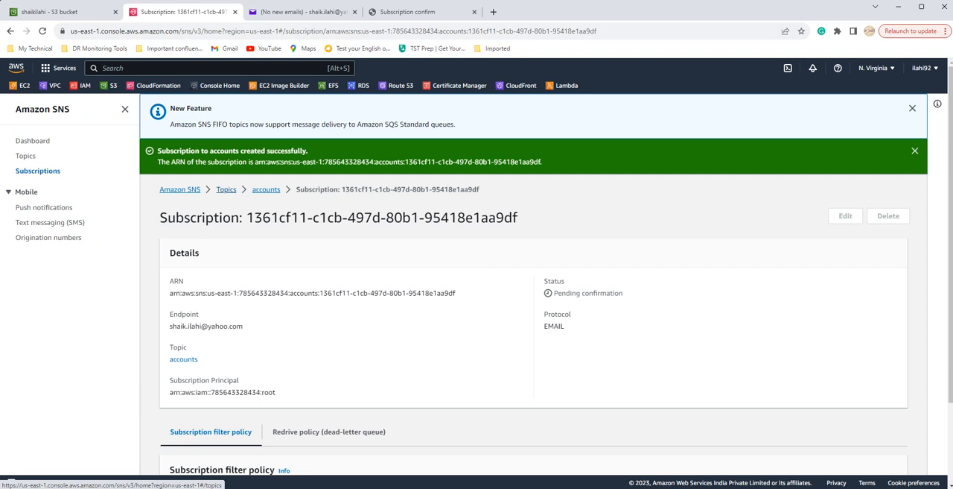
Step: From the accounts topic details and its Access policy tab, start editing the topic
{"action": "left_click", "coordinate": [266, 188]}
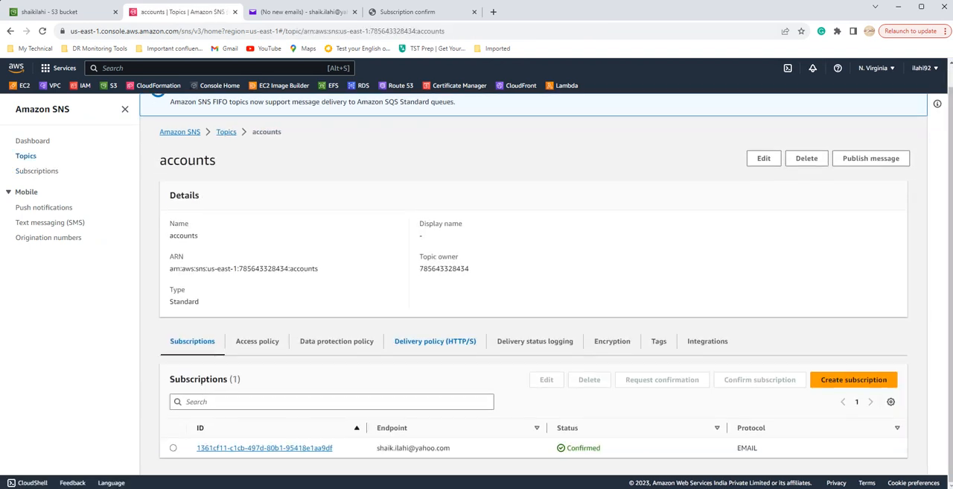
{"action": "left_click", "coordinate": [257, 341]}
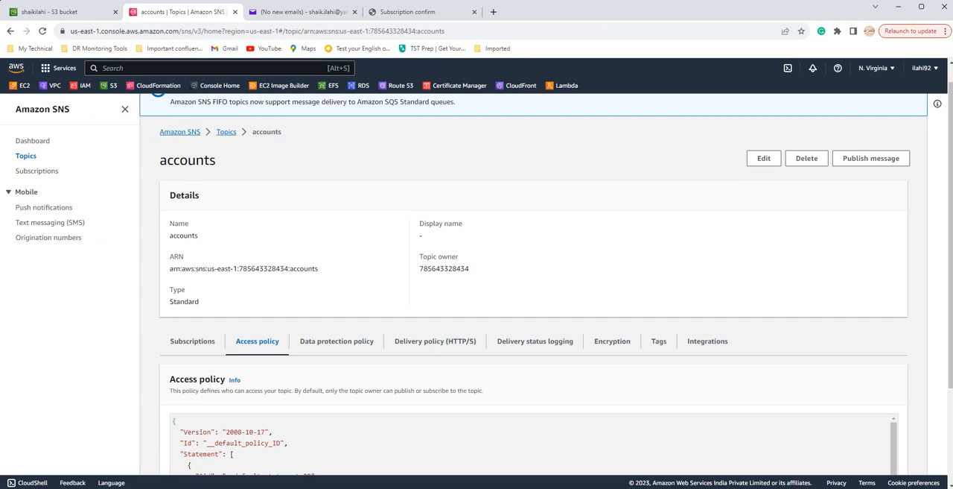
{"action": "scroll", "scroll_direction": "down", "scroll_amount": 3}
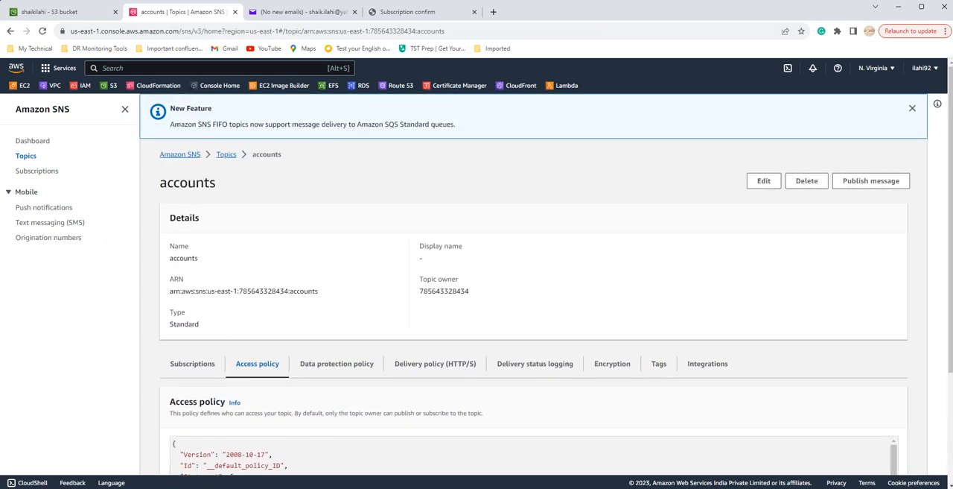
{"action": "left_click", "coordinate": [764, 181]}
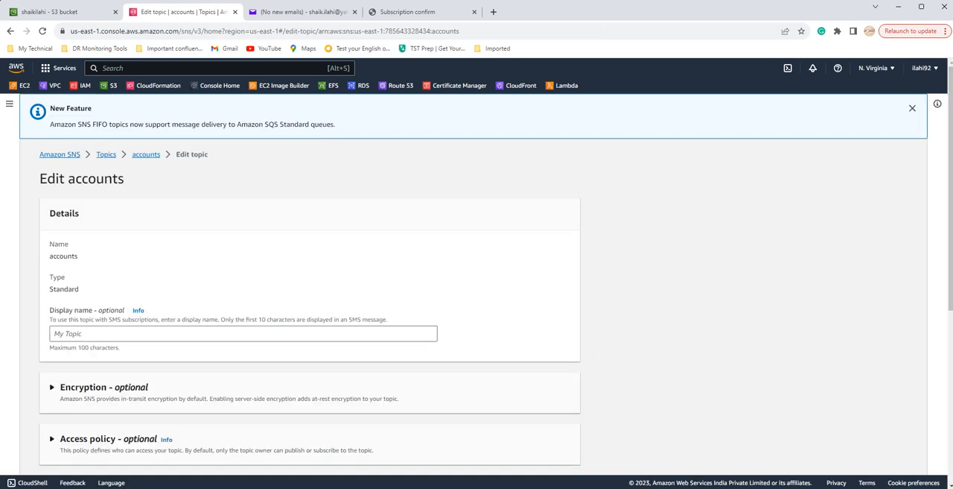
Step: Expand the access policy editor and paste the S3notifications policy JSON from Notepad
{"action": "scroll", "scroll_direction": "down", "scroll_amount": 3}
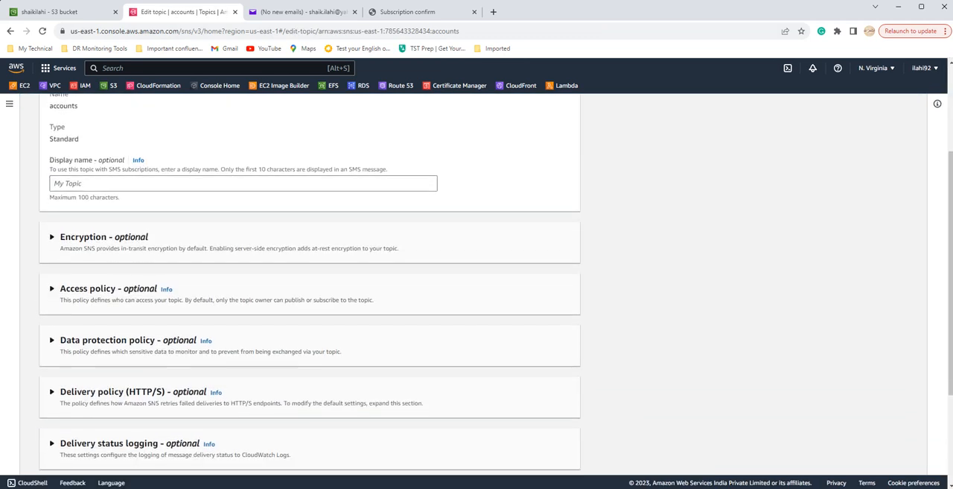
{"action": "left_click", "coordinate": [108, 289]}
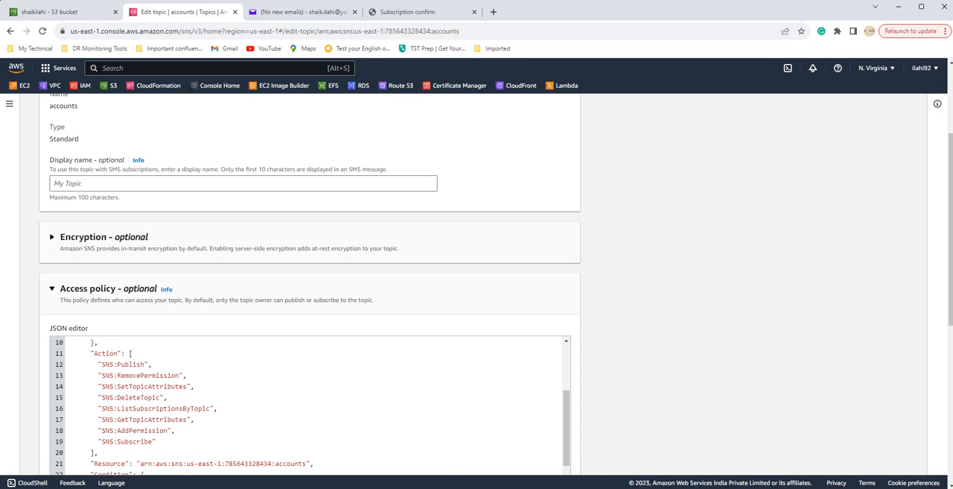
{"action": "scroll", "scroll_direction": "down", "scroll_amount": 3}
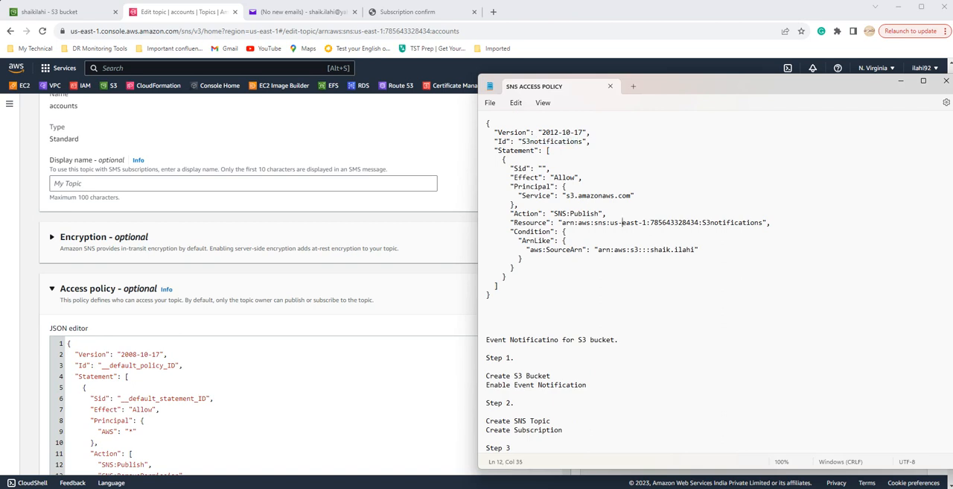
{"action": "double_click", "coordinate": [568, 222]}
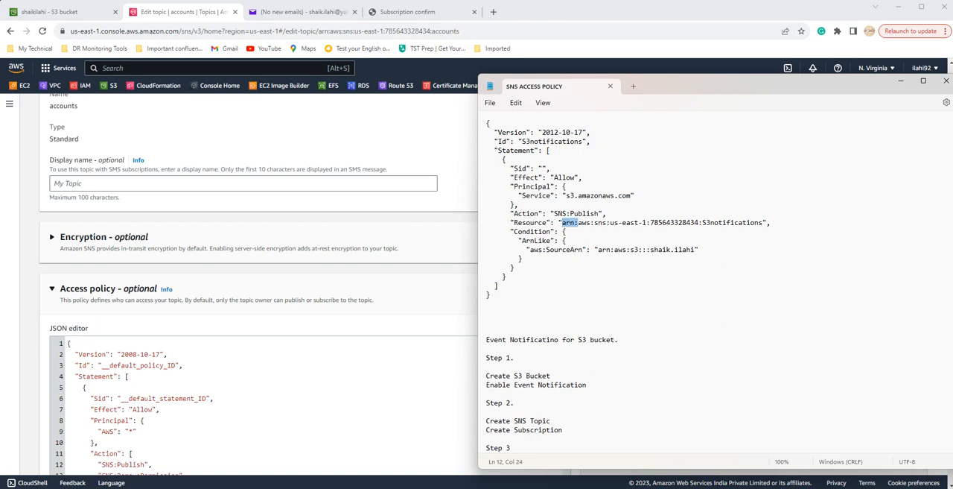
{"action": "left_click", "coordinate": [498, 286]}
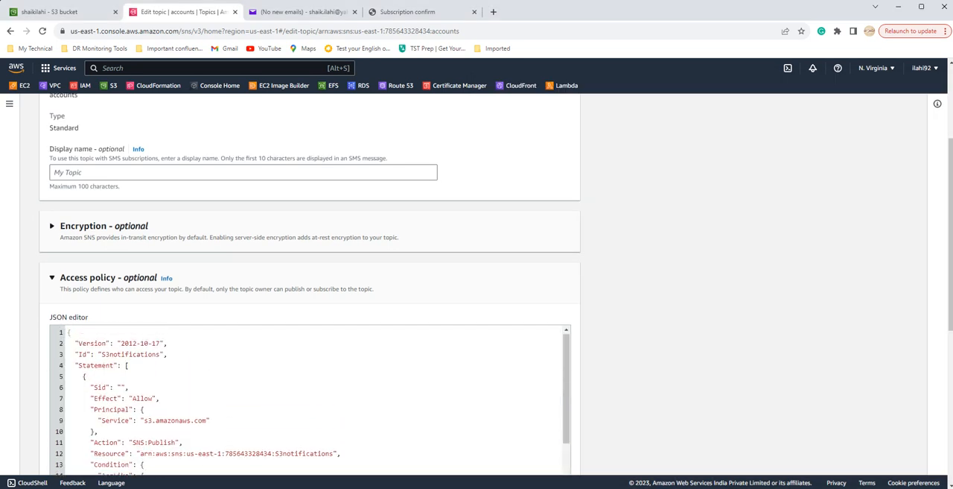
Step: Look up the topic ARN under SNS topics and replace the S3notifications policy Id
{"action": "double_click", "coordinate": [129, 353]}
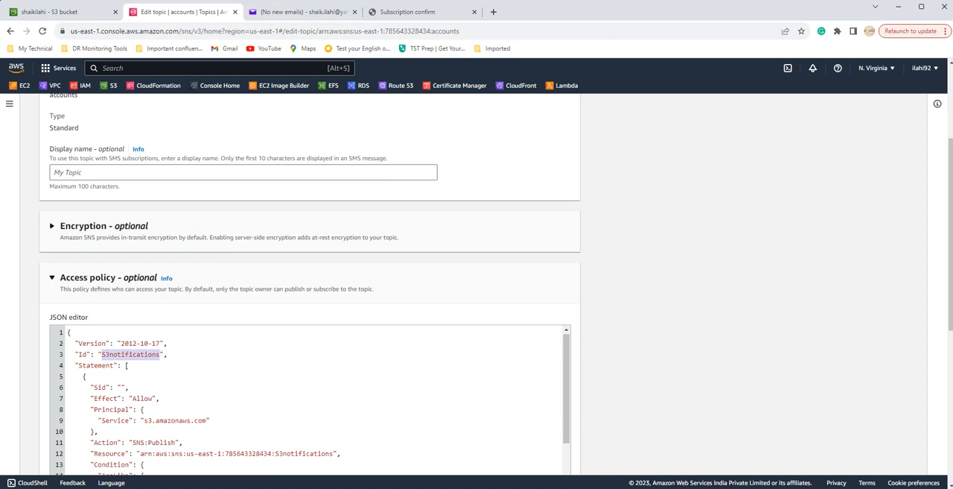
{"action": "mouse_move", "coordinate": [179, 12]}
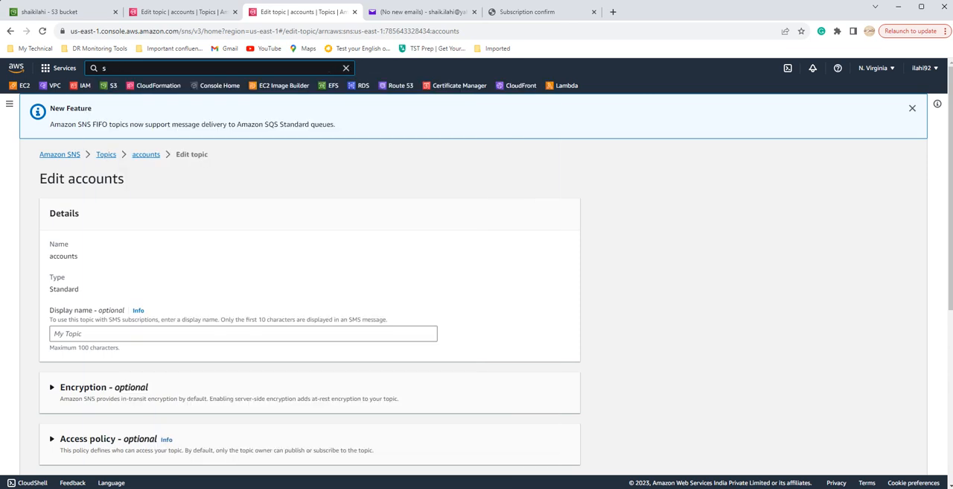
{"action": "type", "text": "ns"}
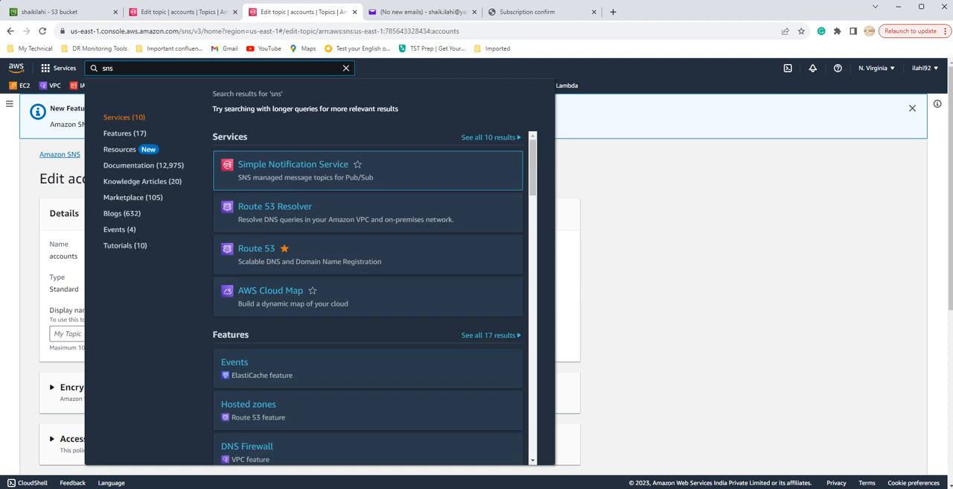
{"action": "left_click", "coordinate": [293, 164]}
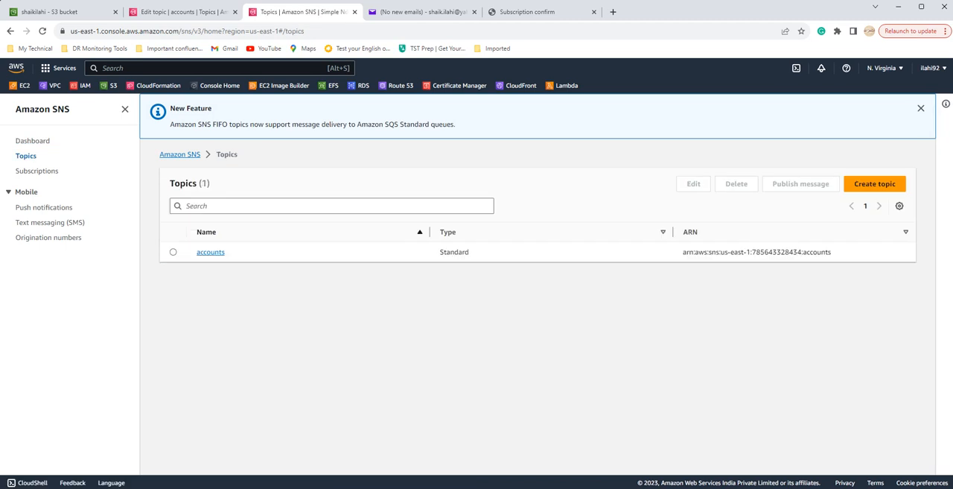
{"action": "left_click", "coordinate": [210, 251]}
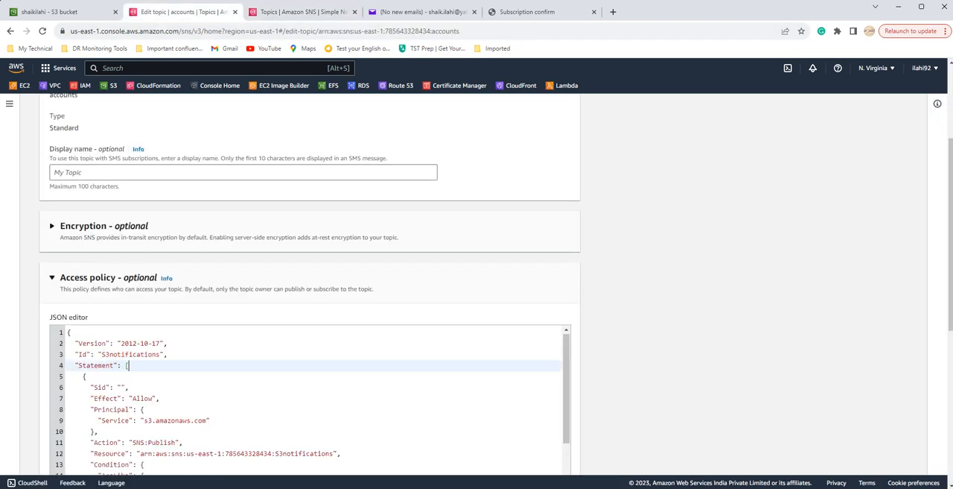
{"action": "double_click", "coordinate": [131, 354]}
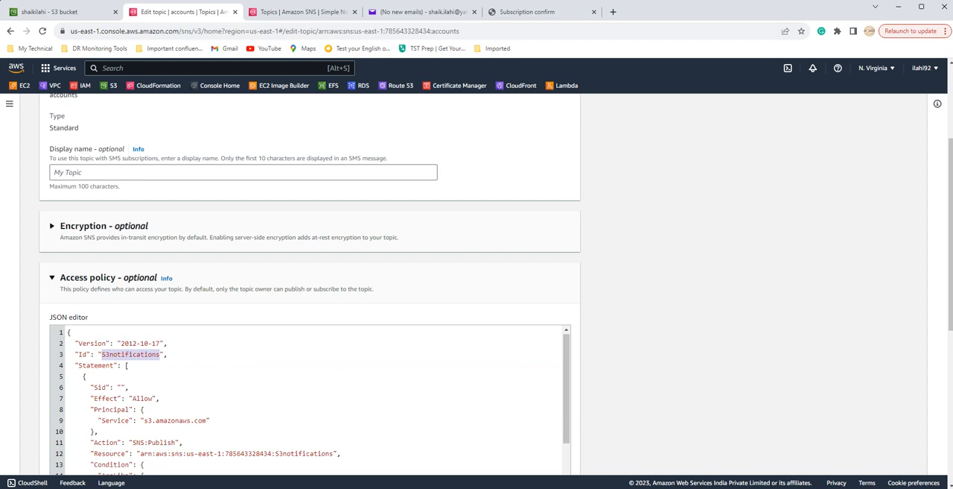
{"action": "type", "text": "a"}
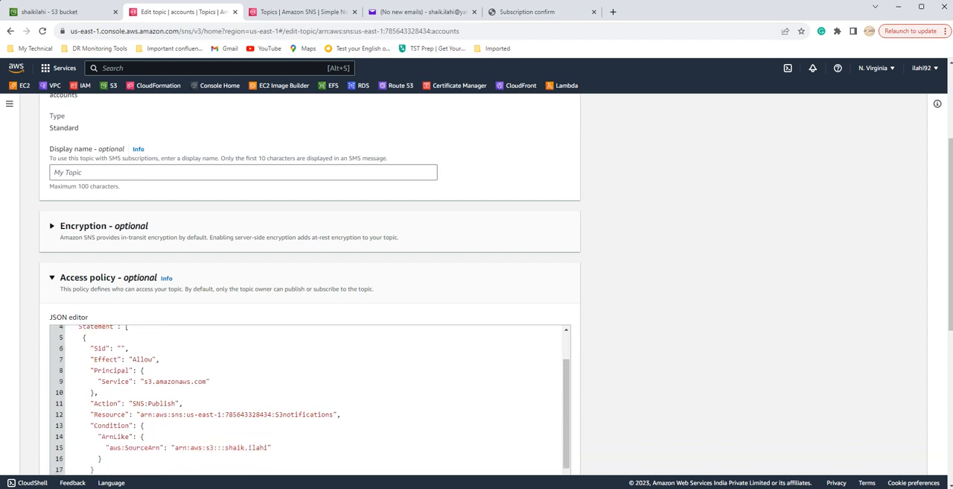
Step: Change the Resource ARN's topic name to accounts and save the policy changes
{"action": "scroll", "scroll_direction": "down", "scroll_amount": 3}
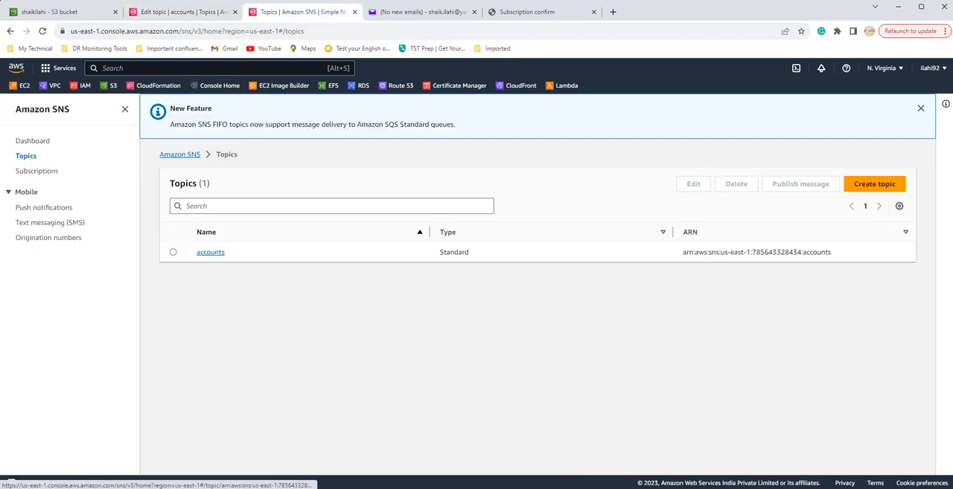
{"action": "left_click", "coordinate": [210, 251]}
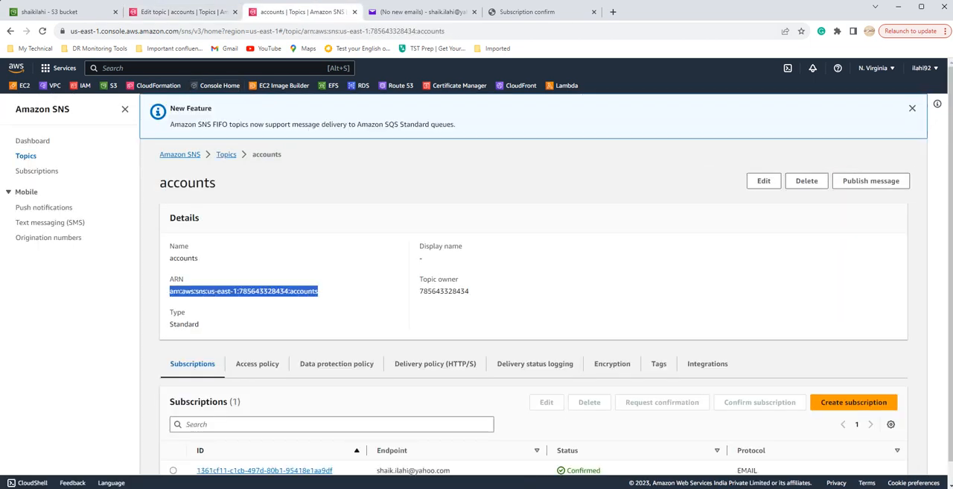
{"action": "left_click", "coordinate": [764, 180]}
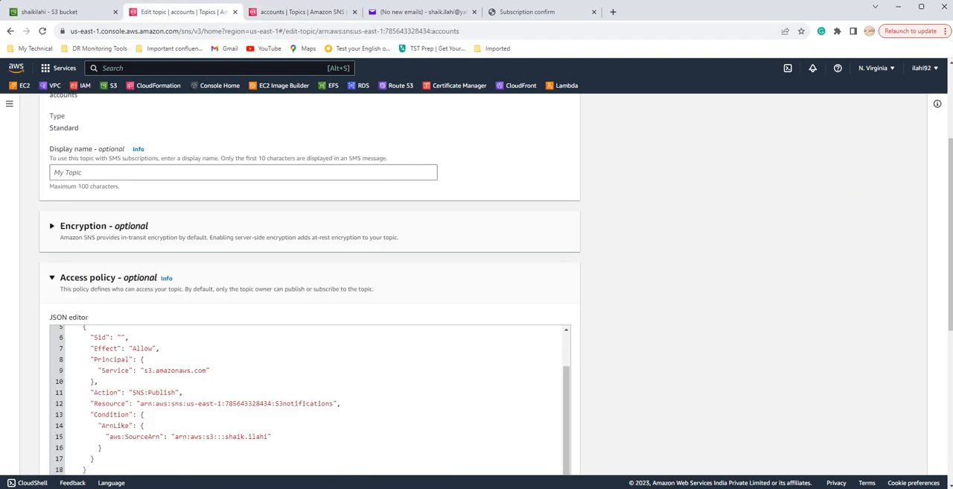
{"action": "double_click", "coordinate": [149, 403]}
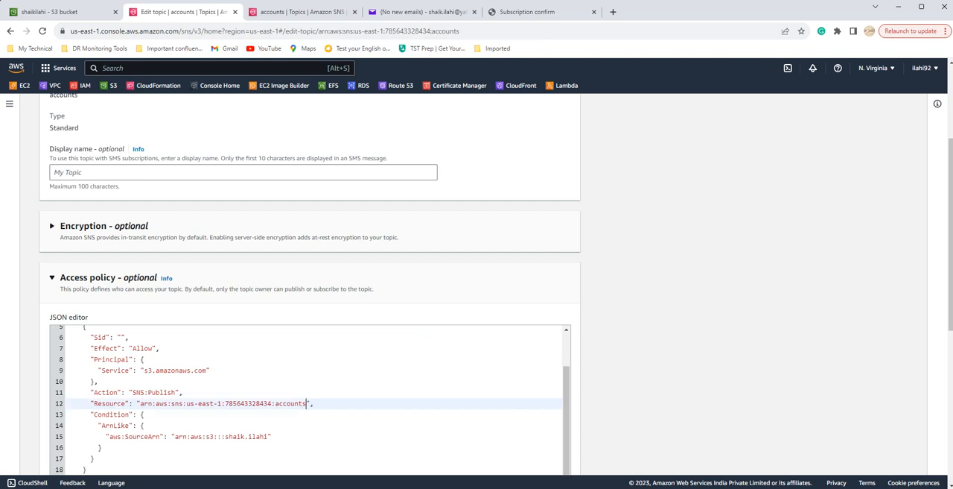
{"action": "scroll", "scroll_direction": "down", "scroll_amount": 3}
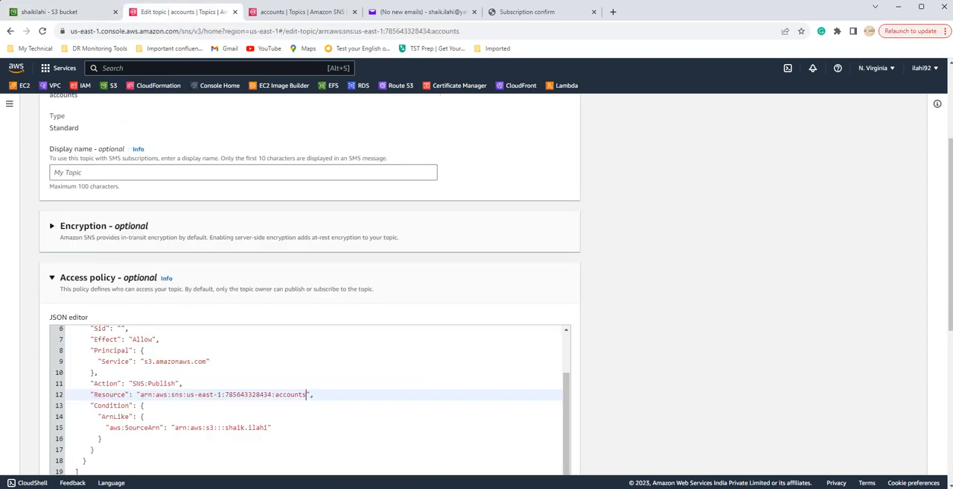
{"action": "scroll", "scroll_direction": "down", "scroll_amount": 3}
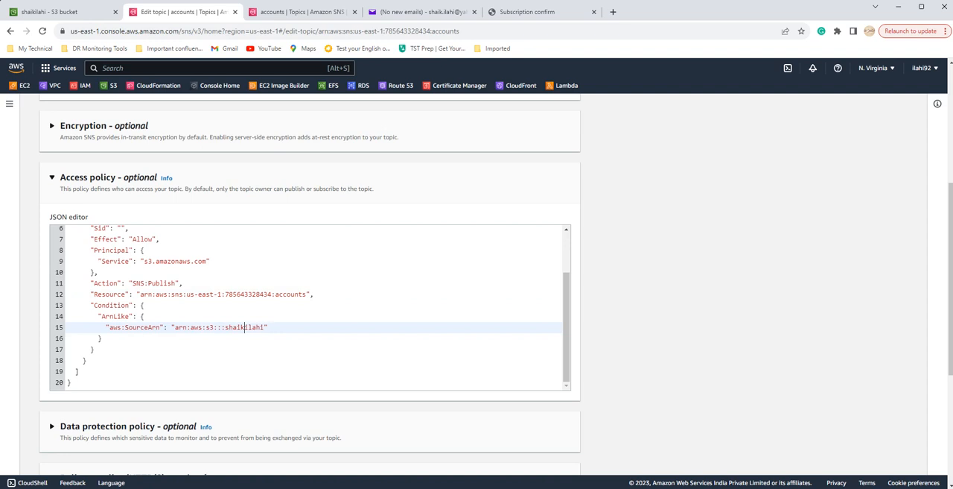
{"action": "scroll", "scroll_direction": "down", "scroll_amount": 3}
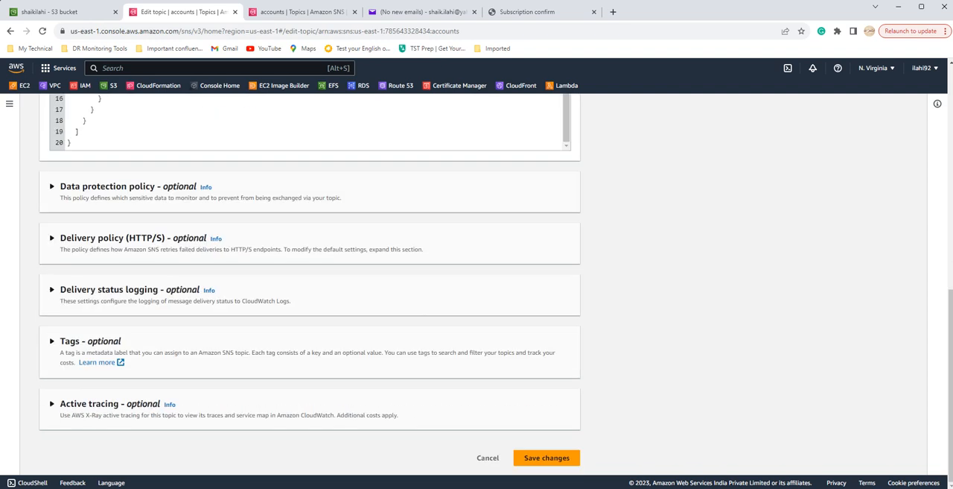
{"action": "left_click", "coordinate": [547, 458]}
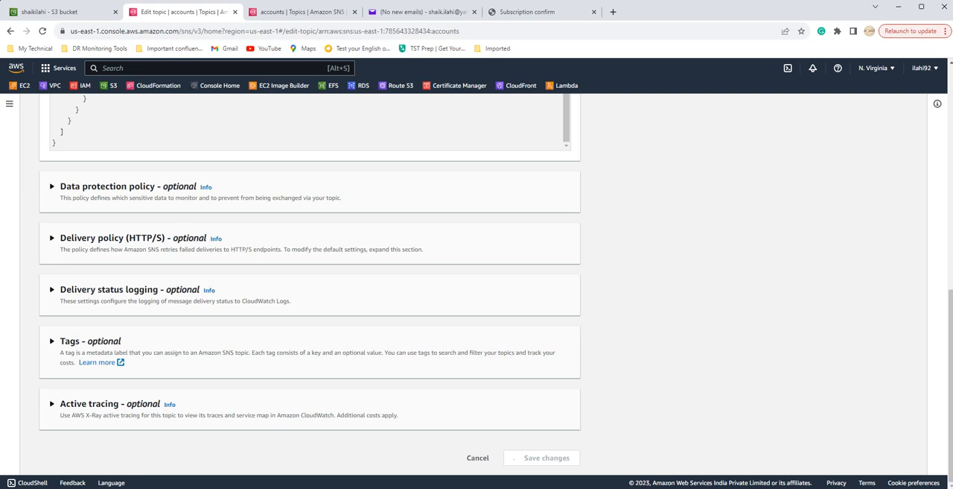
{"action": "left_click", "coordinate": [542, 458]}
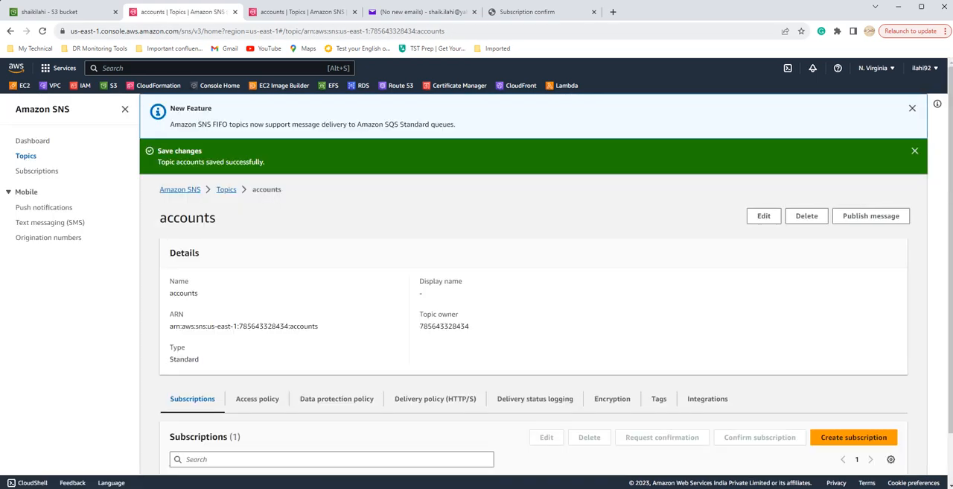
Step: Save the shaikilahi bucket's accounts event notification, check Yahoo Mail, then return to Buckets
{"action": "left_click", "coordinate": [60, 12]}
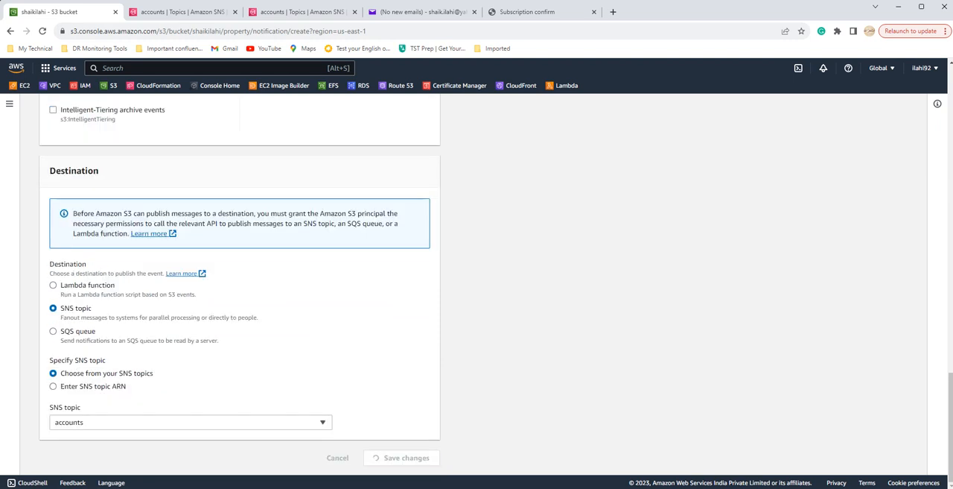
{"action": "left_click", "coordinate": [406, 458]}
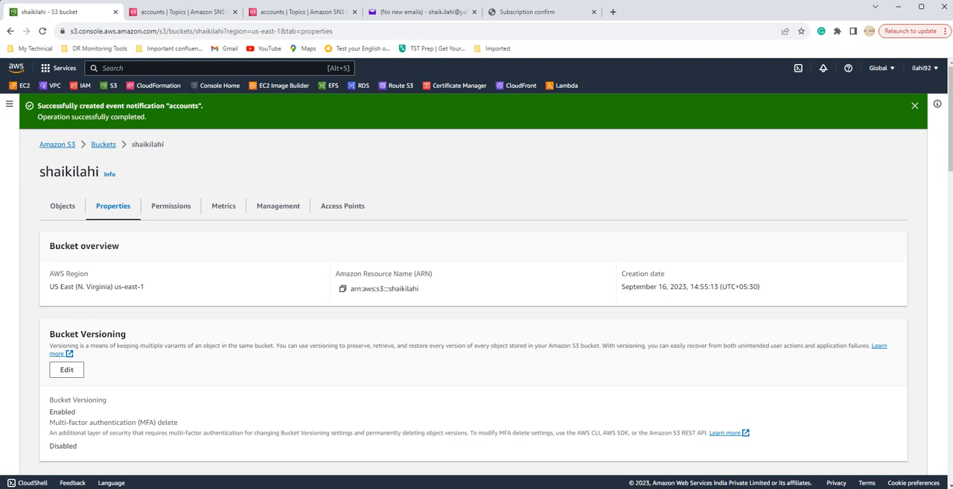
{"action": "left_click", "coordinate": [421, 11]}
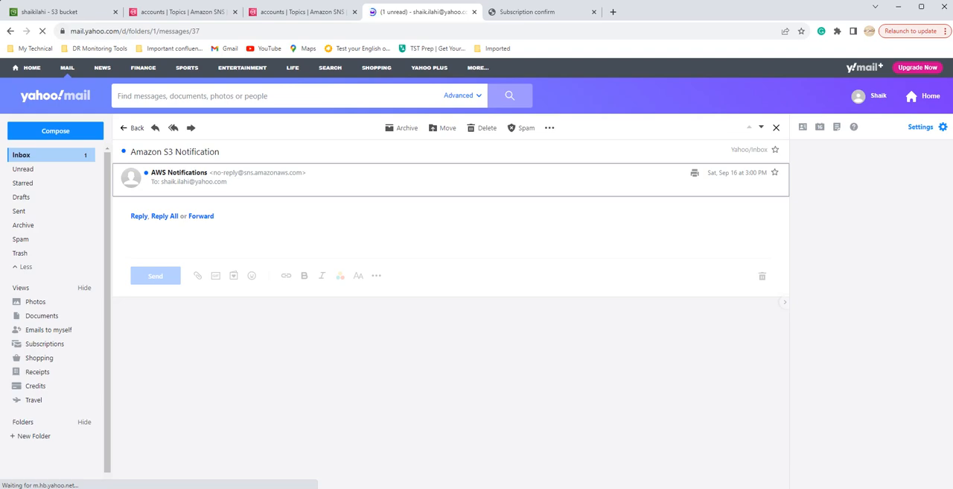
{"action": "left_click", "coordinate": [133, 127]}
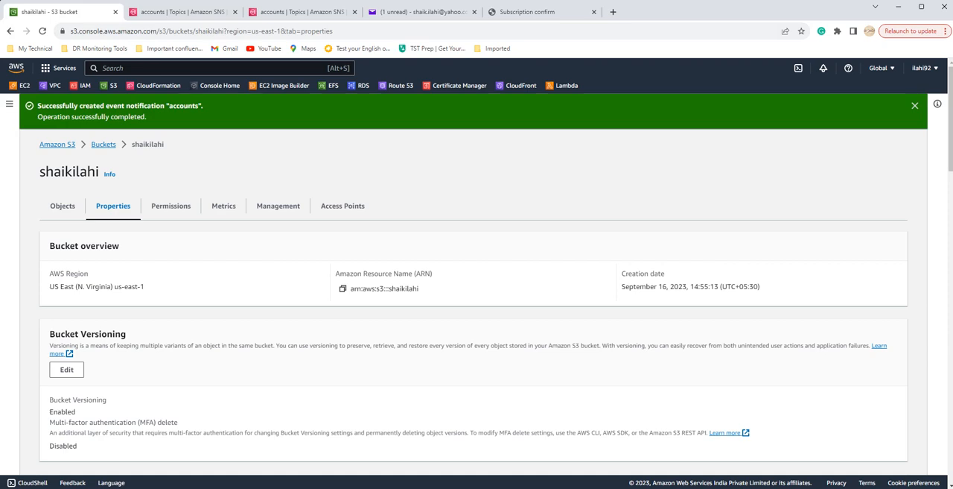
{"action": "left_click", "coordinate": [103, 143]}
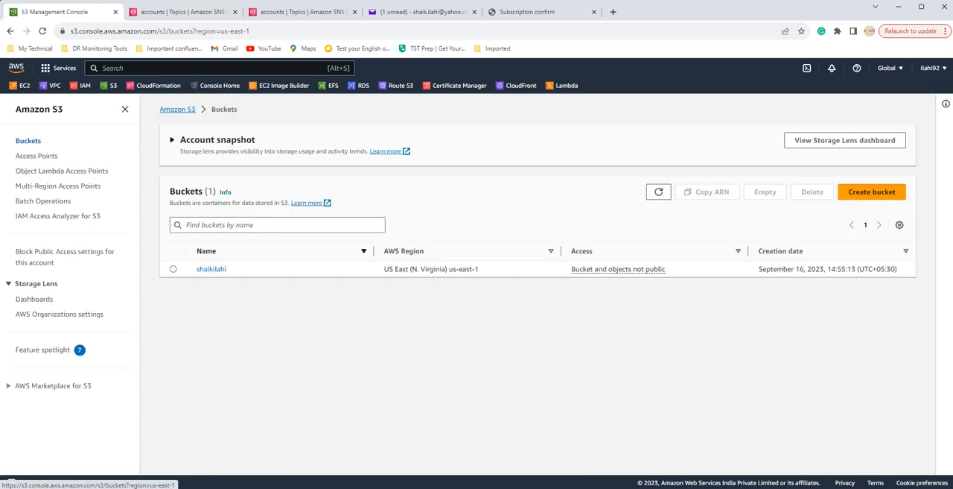
Step: Upload #!binbash.txt into the shaikilahi bucket, then check Yahoo Mail for the notification
{"action": "left_click", "coordinate": [211, 269]}
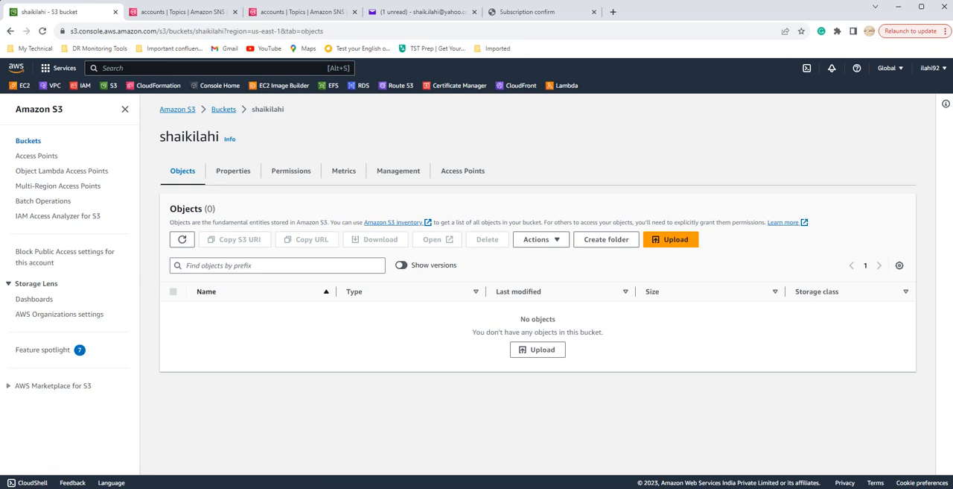
{"action": "left_click", "coordinate": [669, 239]}
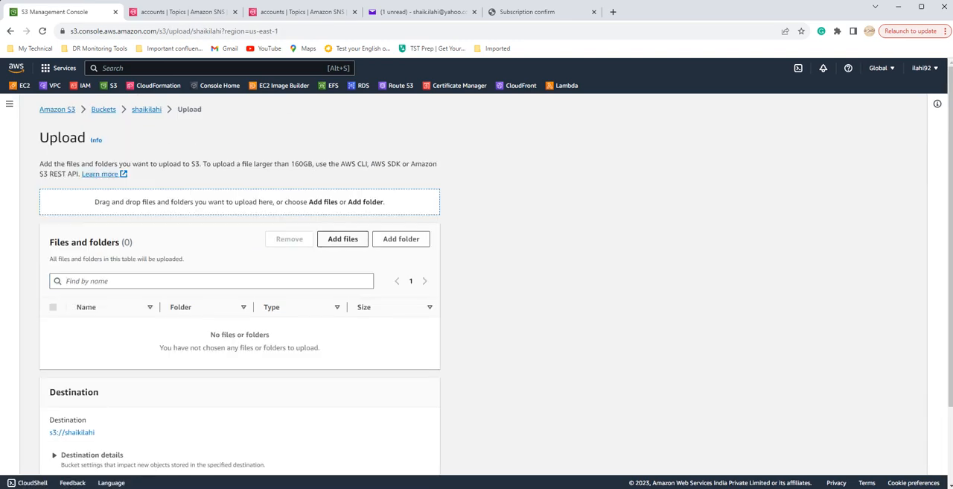
{"action": "left_click", "coordinate": [342, 238]}
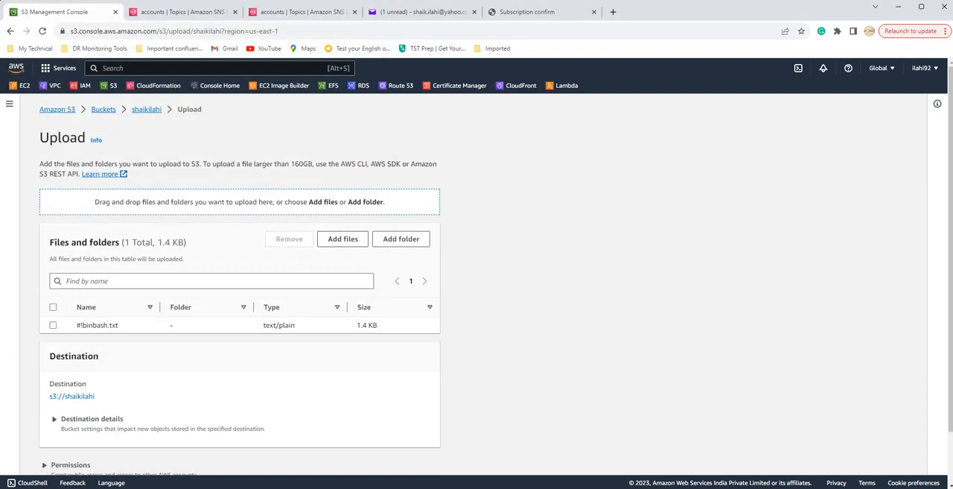
{"action": "scroll", "scroll_direction": "down", "scroll_amount": 3}
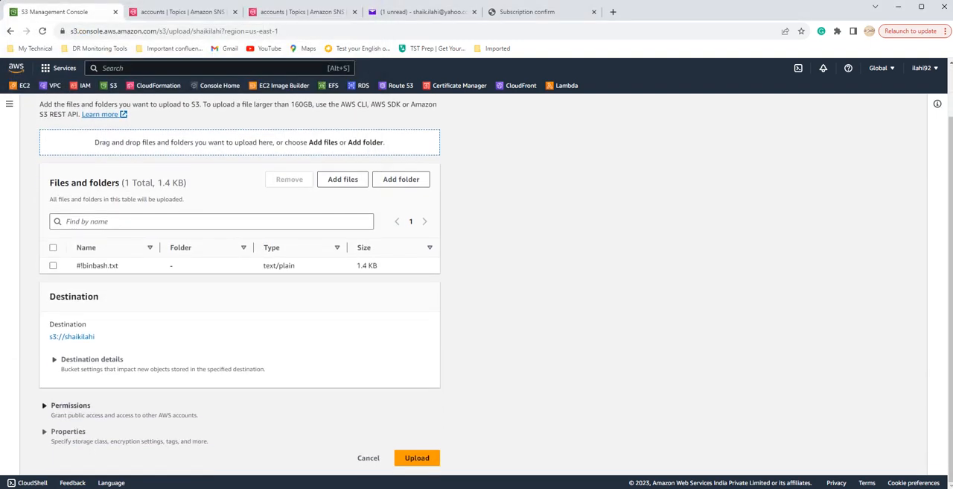
{"action": "left_click", "coordinate": [417, 458]}
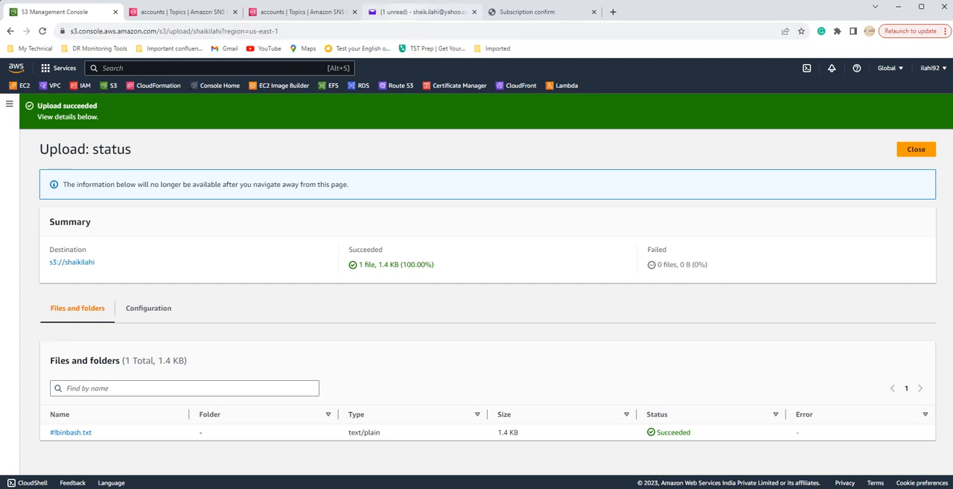
{"action": "left_click", "coordinate": [421, 11]}
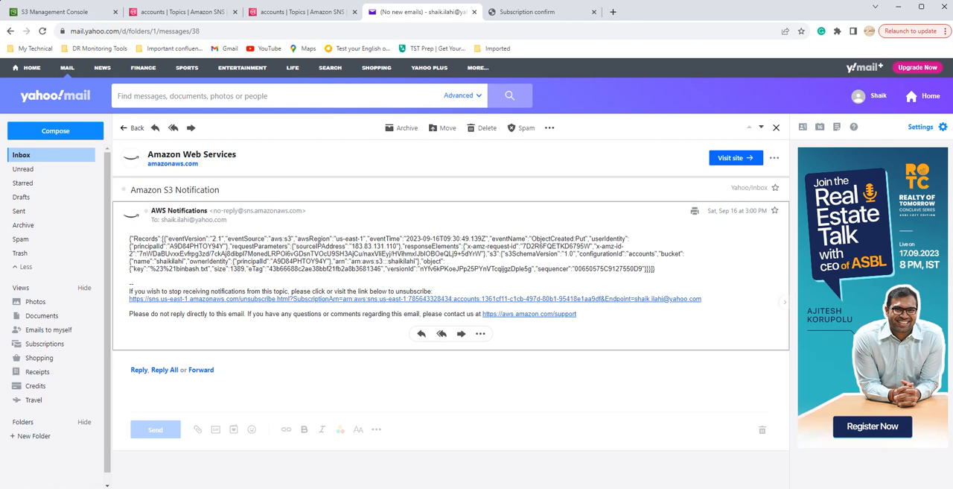
Step: Read the ObjectCreated:Put event details and select the source IP value
{"action": "left_click_drag", "start_coordinate": [129, 238], "coordinate": [343, 238]}
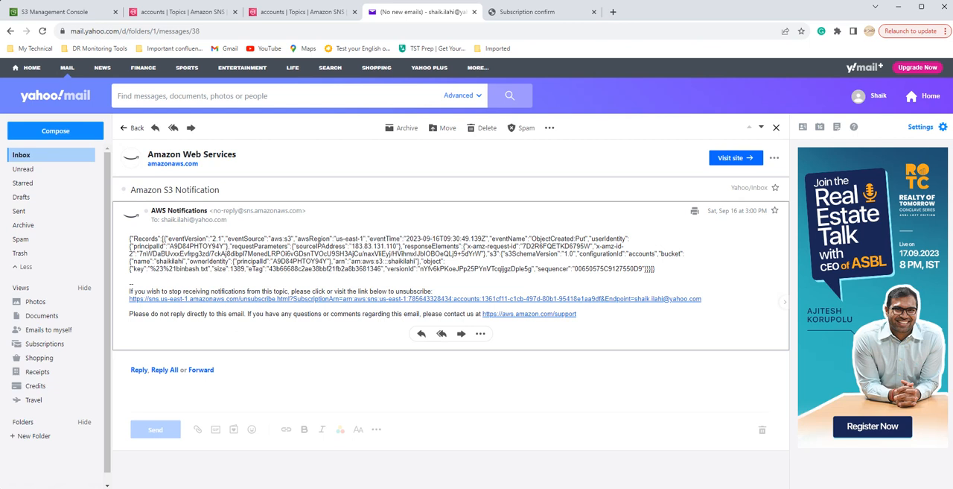
{"action": "double_click", "coordinate": [539, 239]}
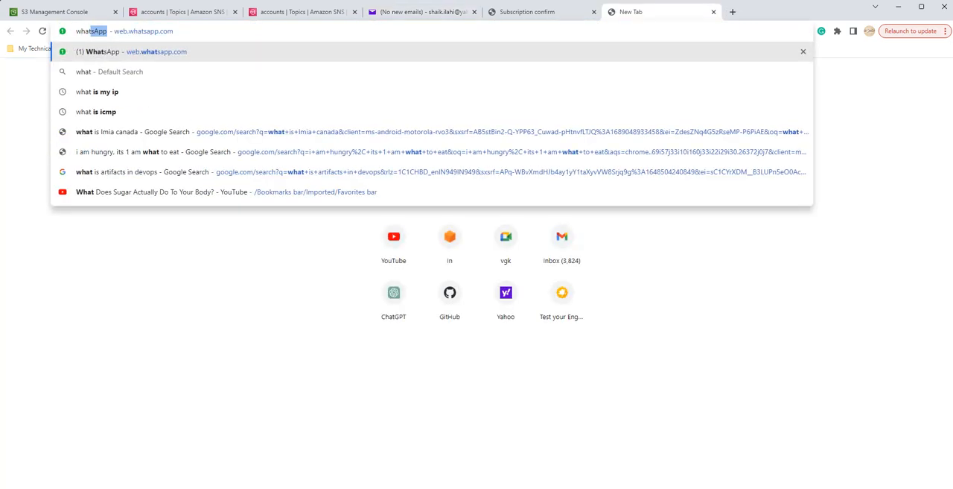
{"action": "left_click", "coordinate": [97, 90]}
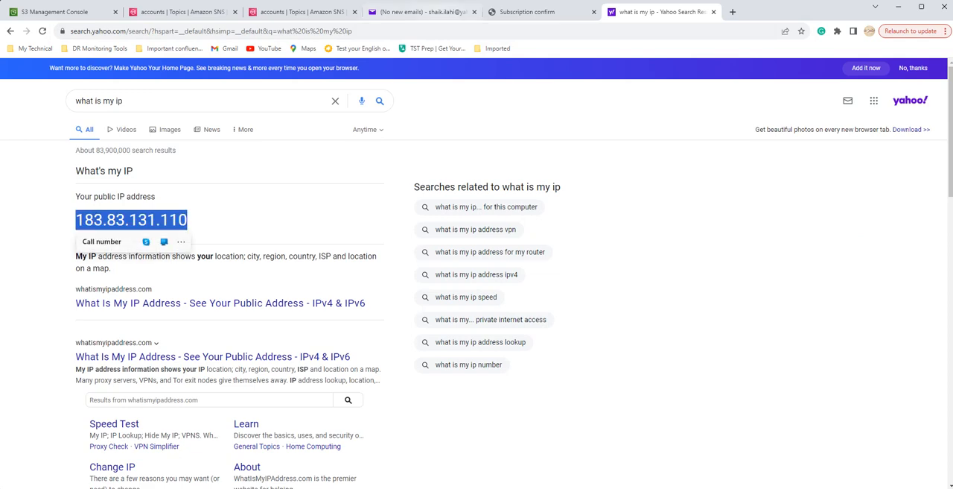
{"action": "left_click", "coordinate": [422, 11]}
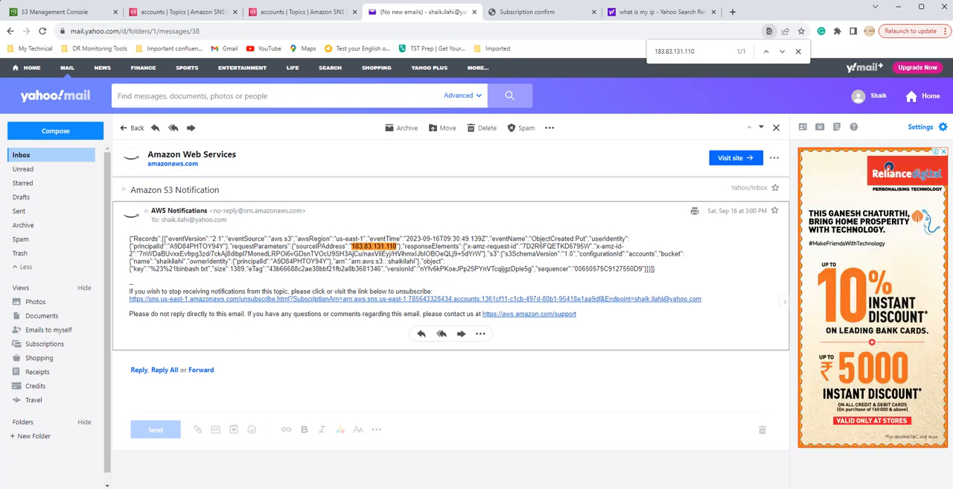